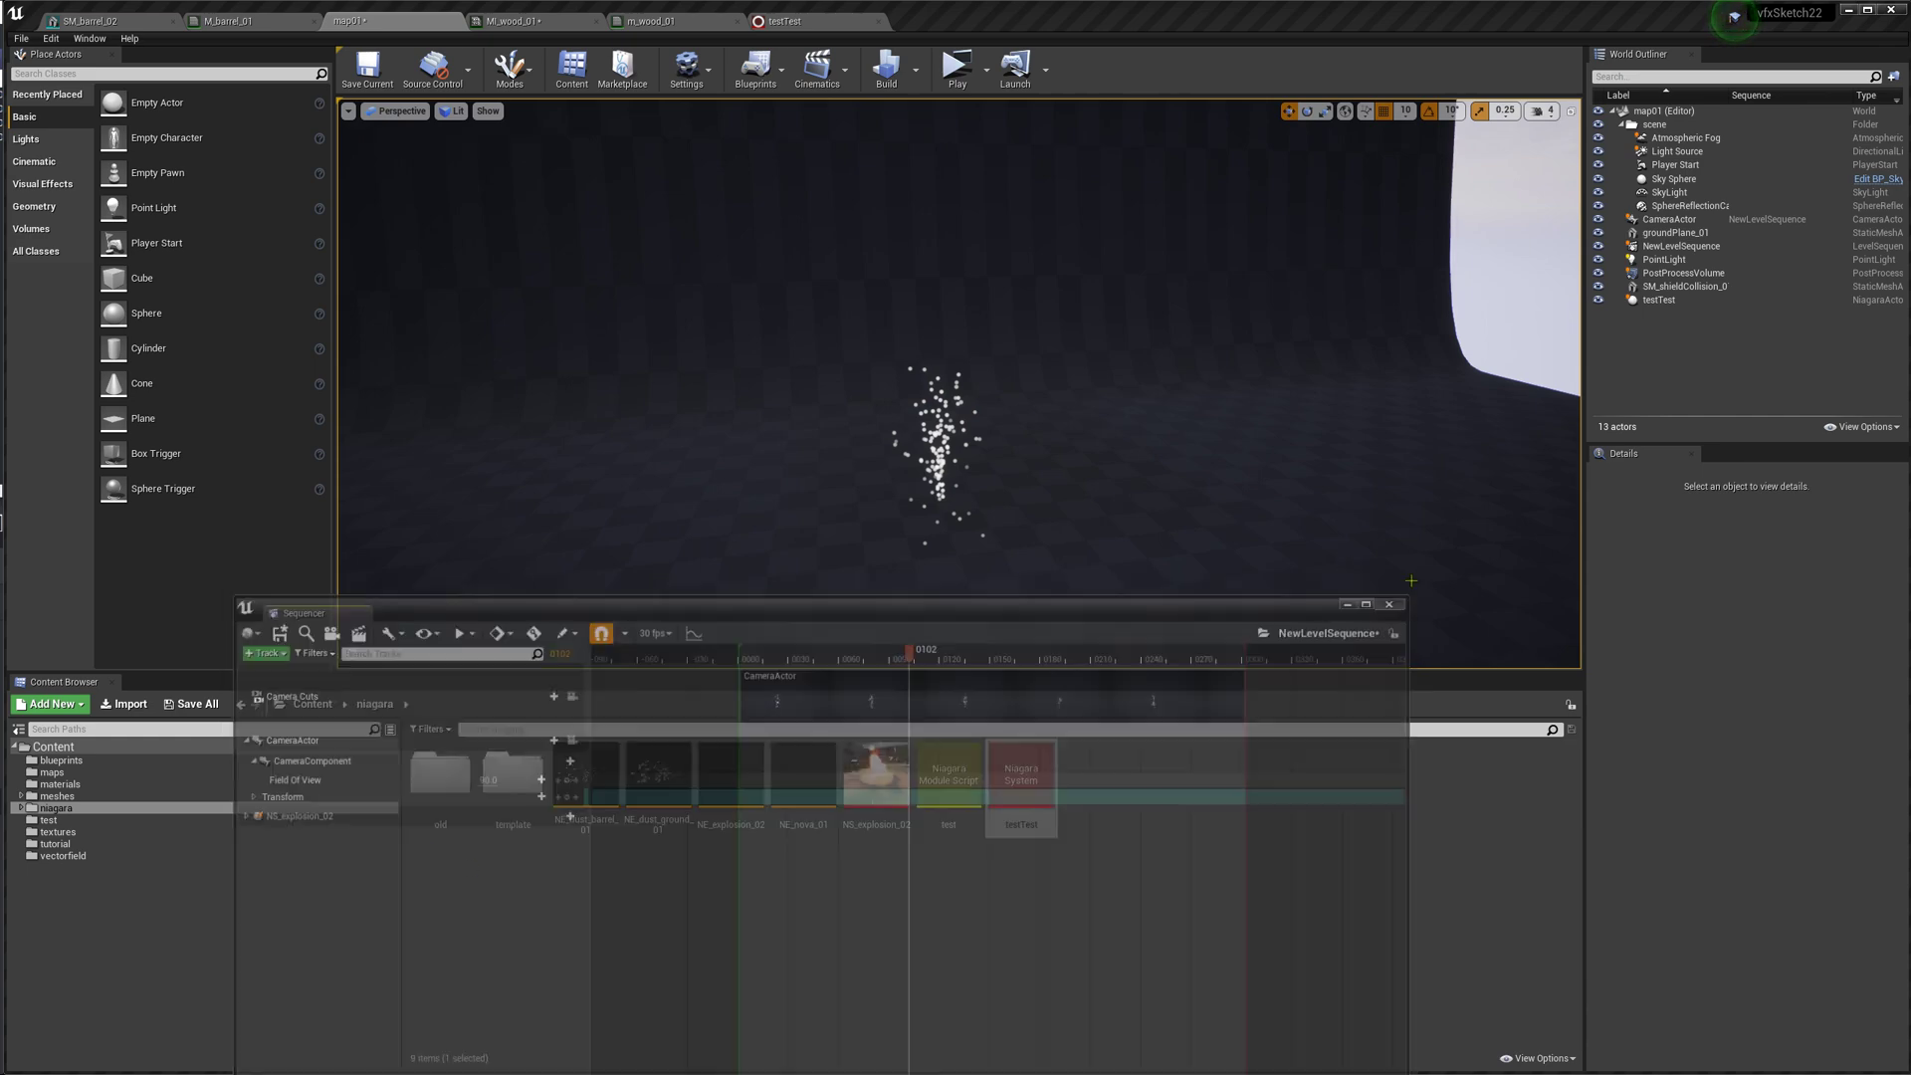
# Open NewLevelSequence from the World Outliner in the Sequencer
pyautogui.click(786, 21)
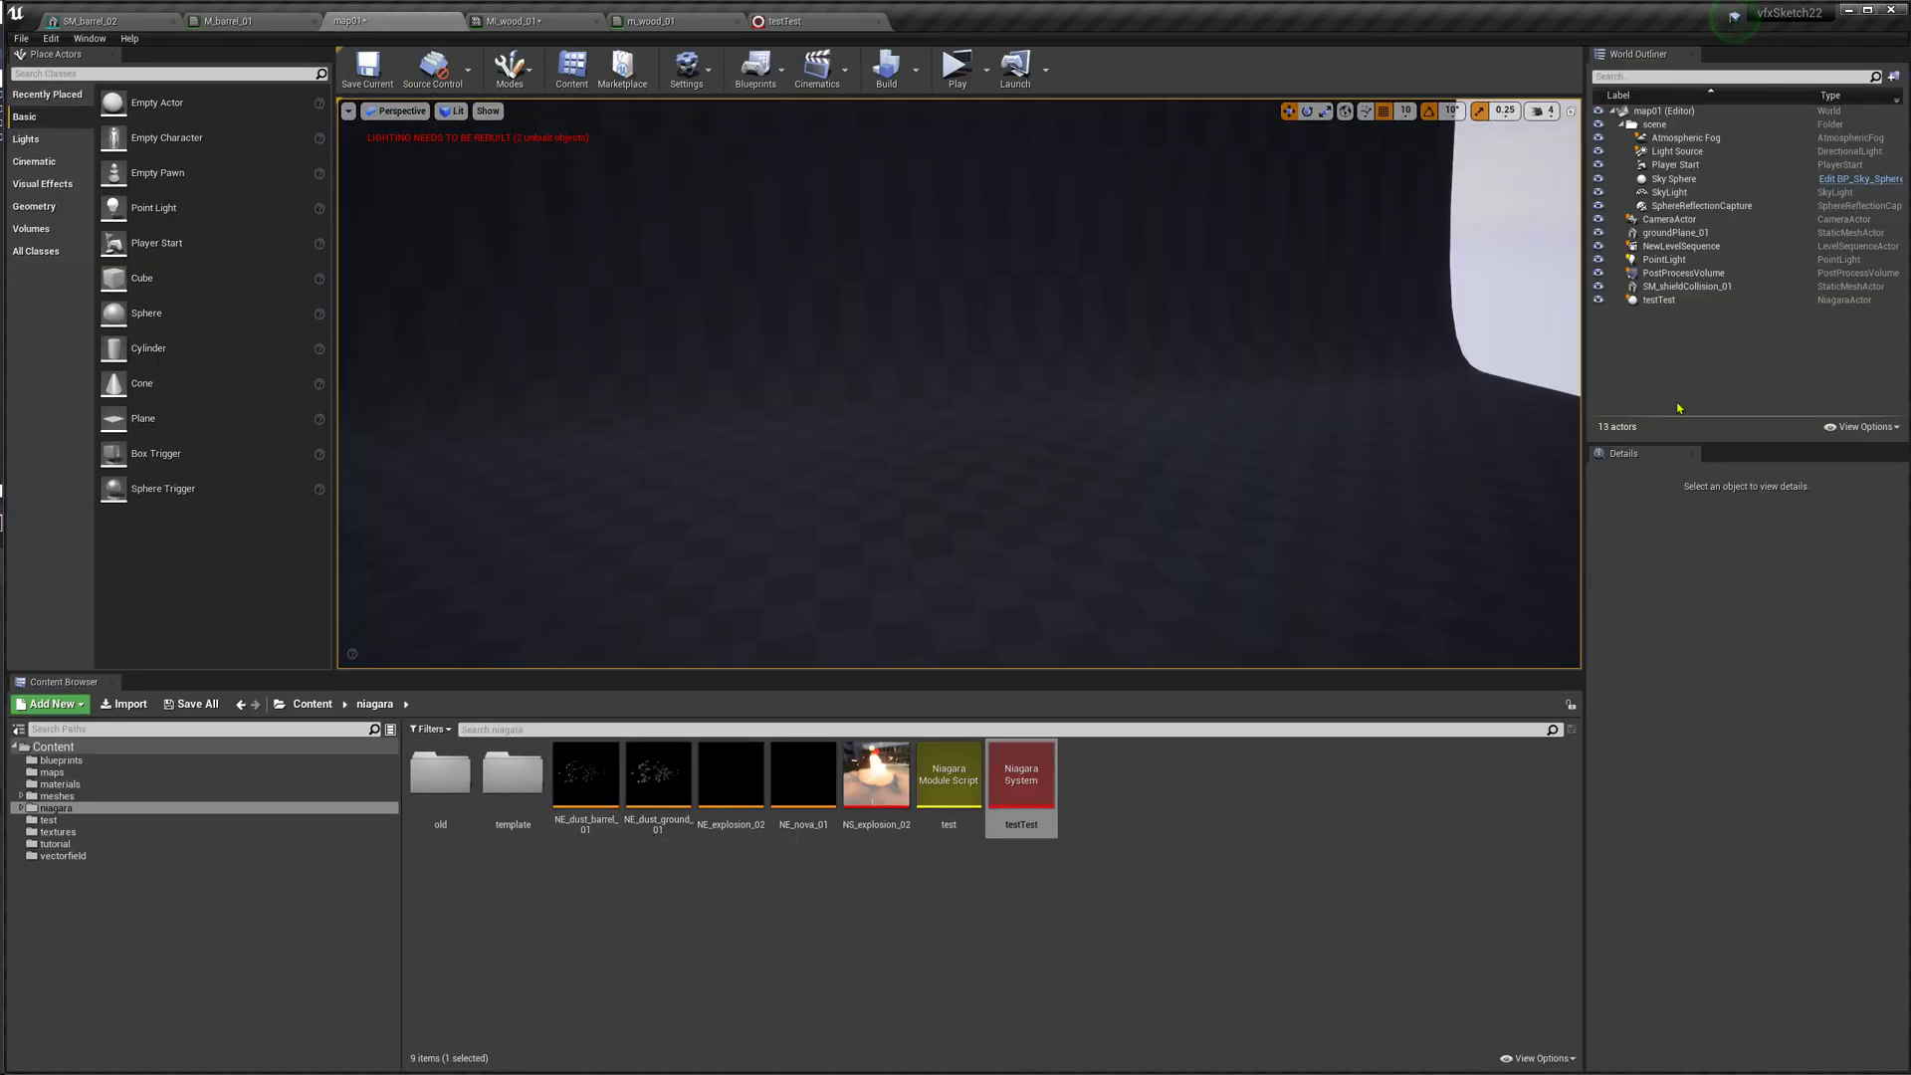
pyautogui.click(1682, 245)
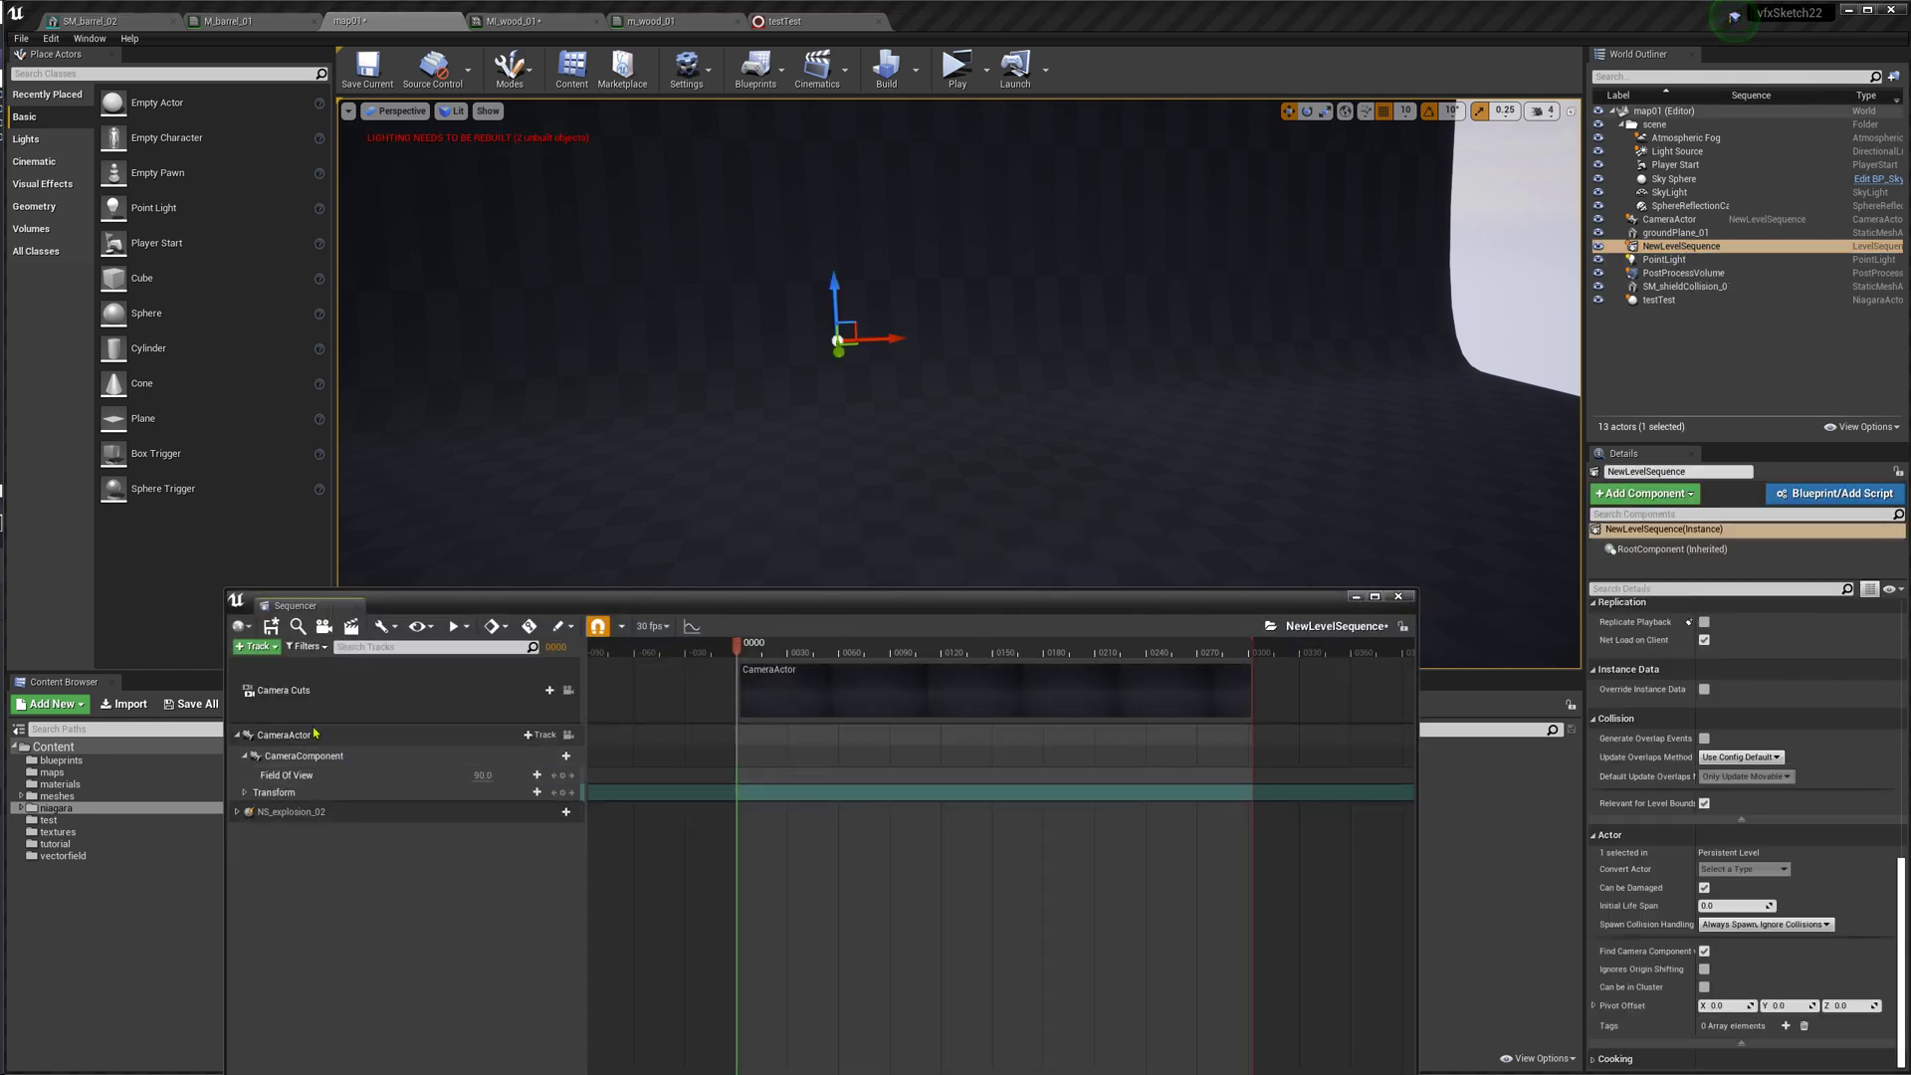
# Add testTest to the sequence with NiagaraComponent0 and a System Life Cycle track
pyautogui.click(255, 646)
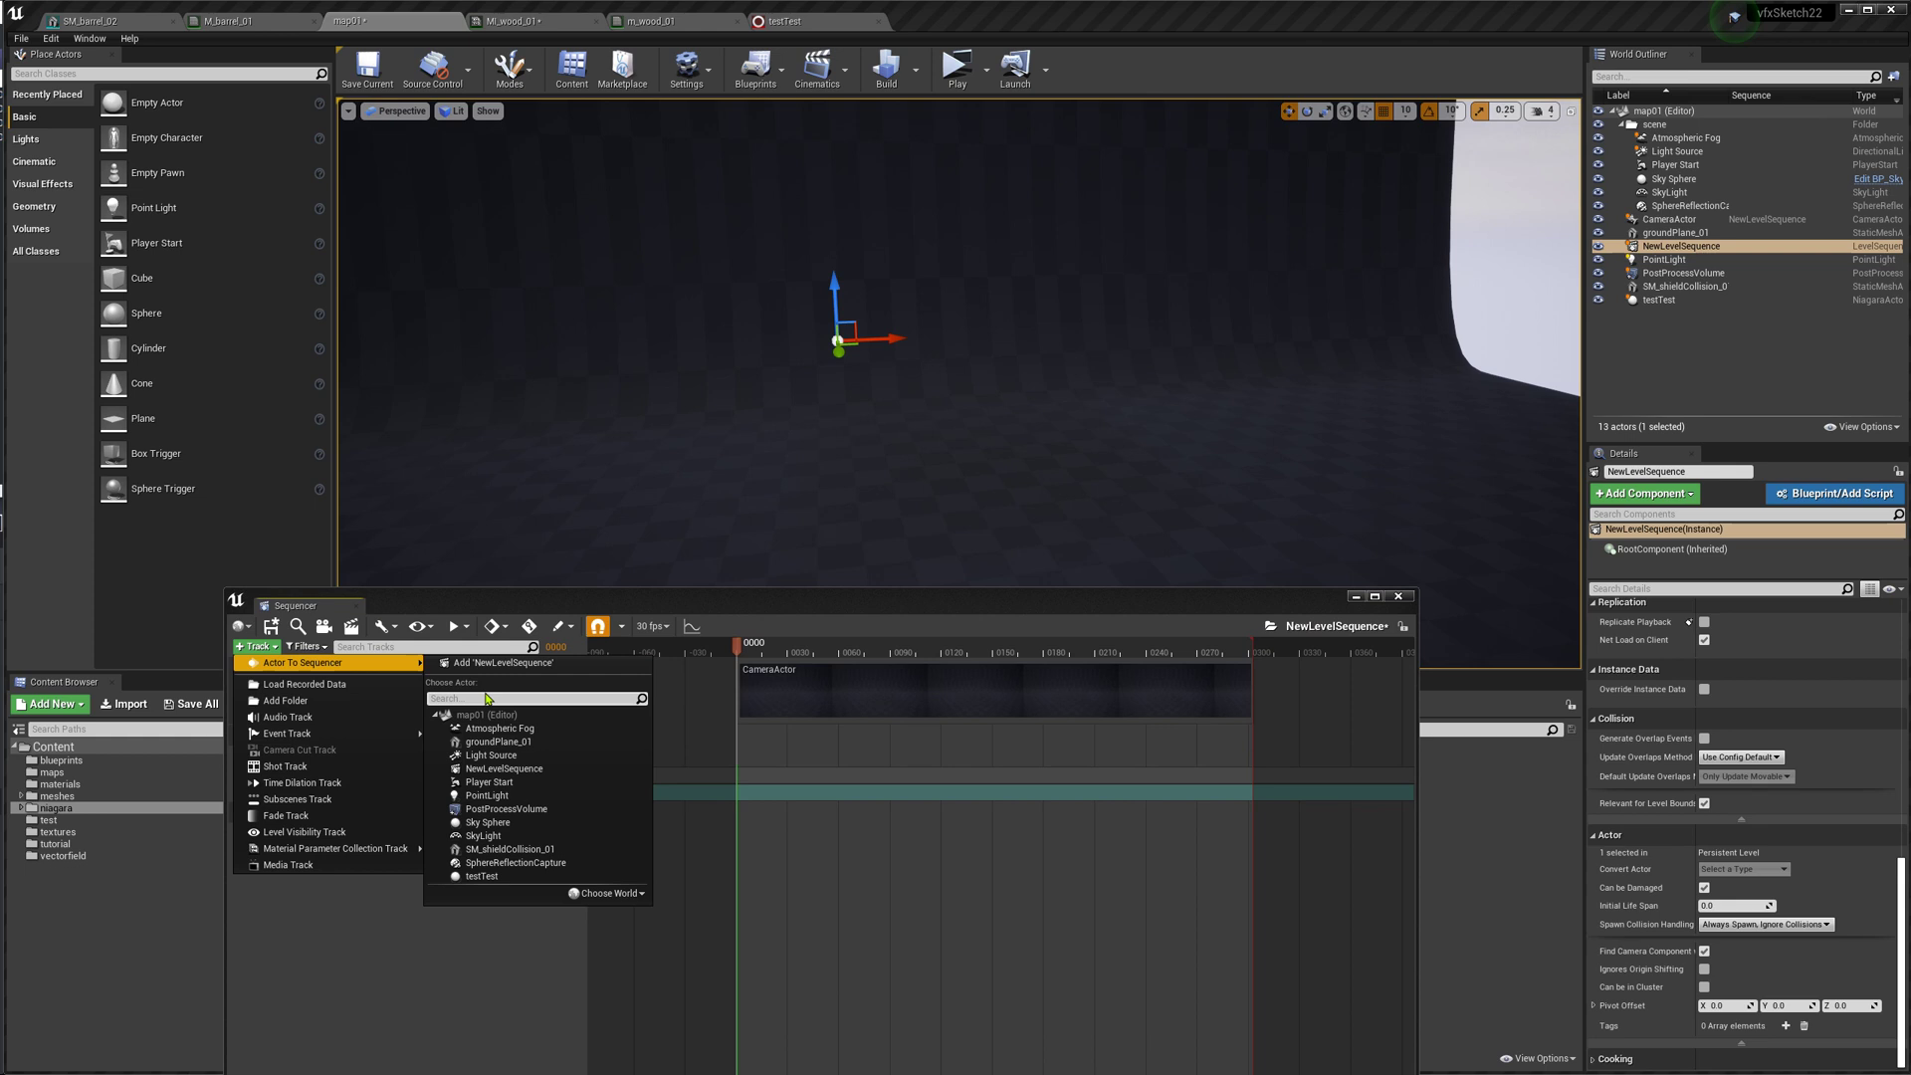
pyautogui.click(482, 876)
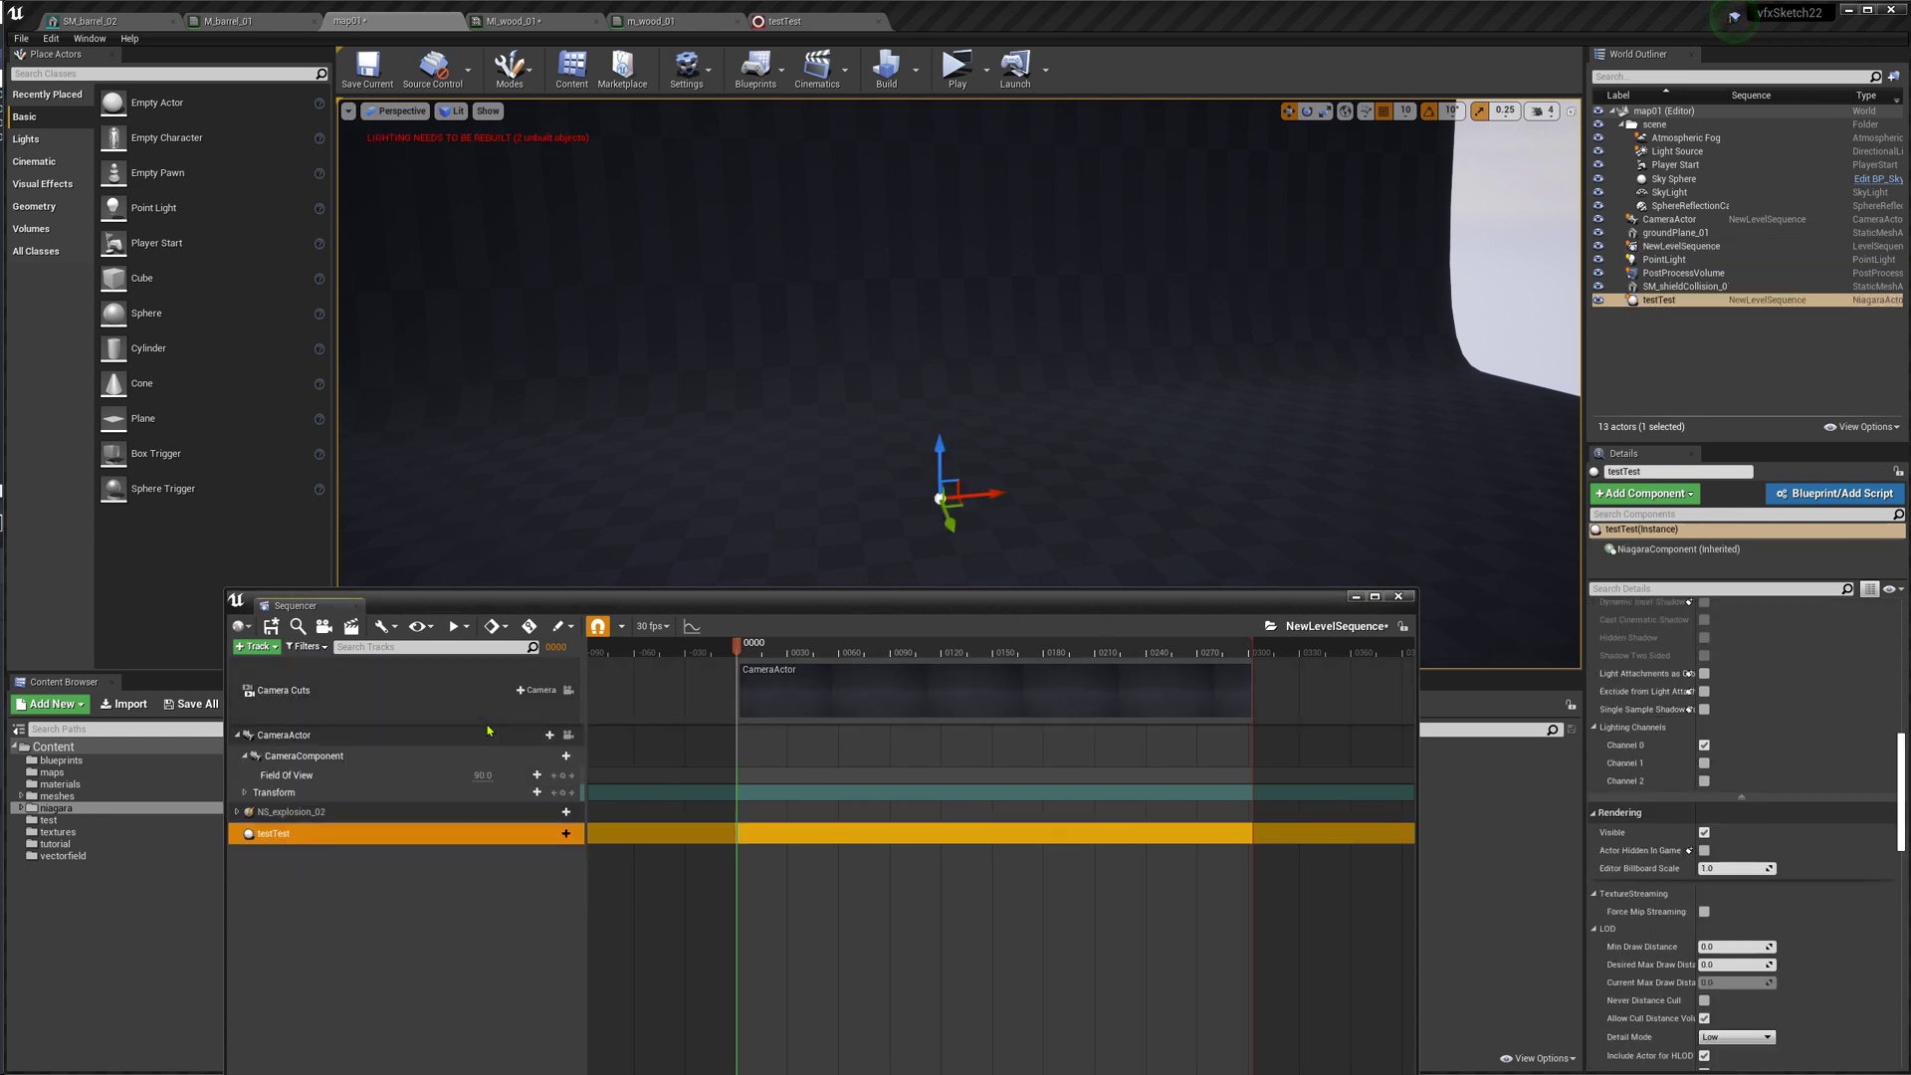
pyautogui.click(559, 832)
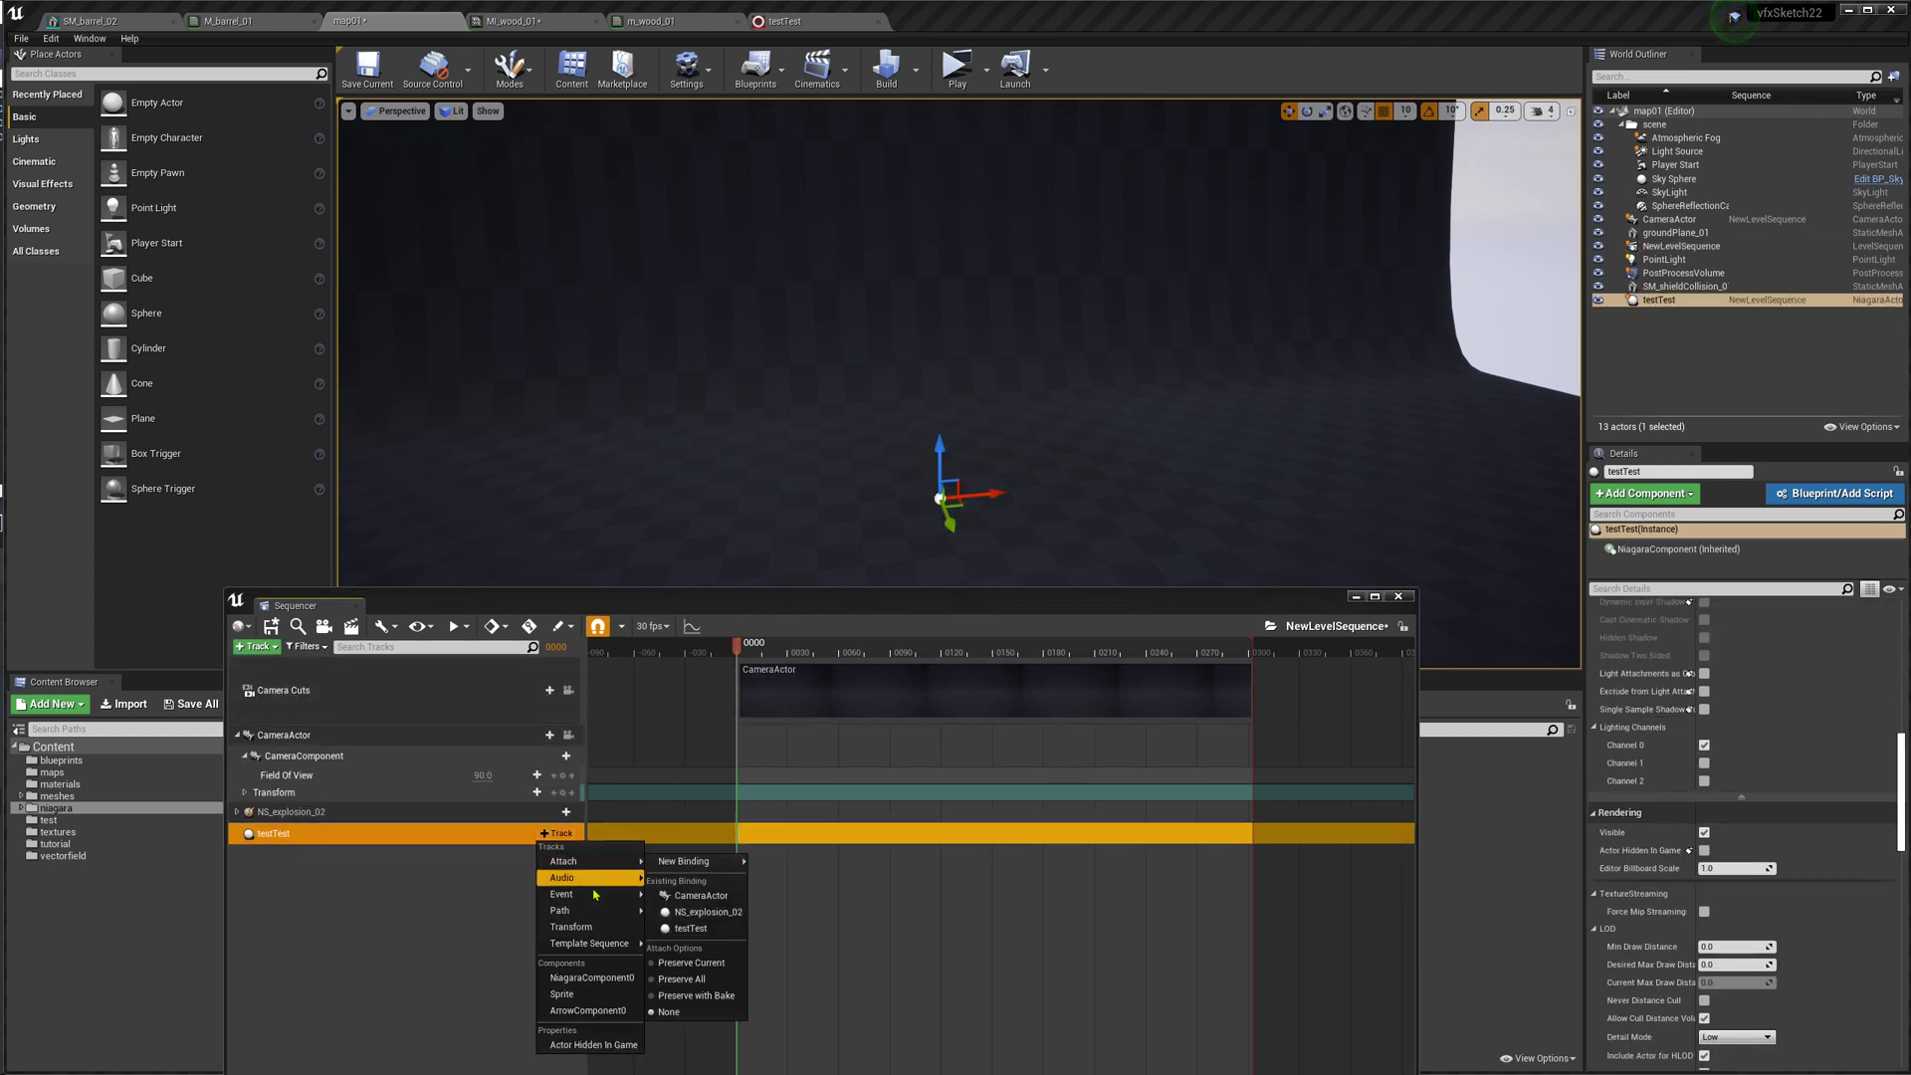
pyautogui.moveTo(591, 978)
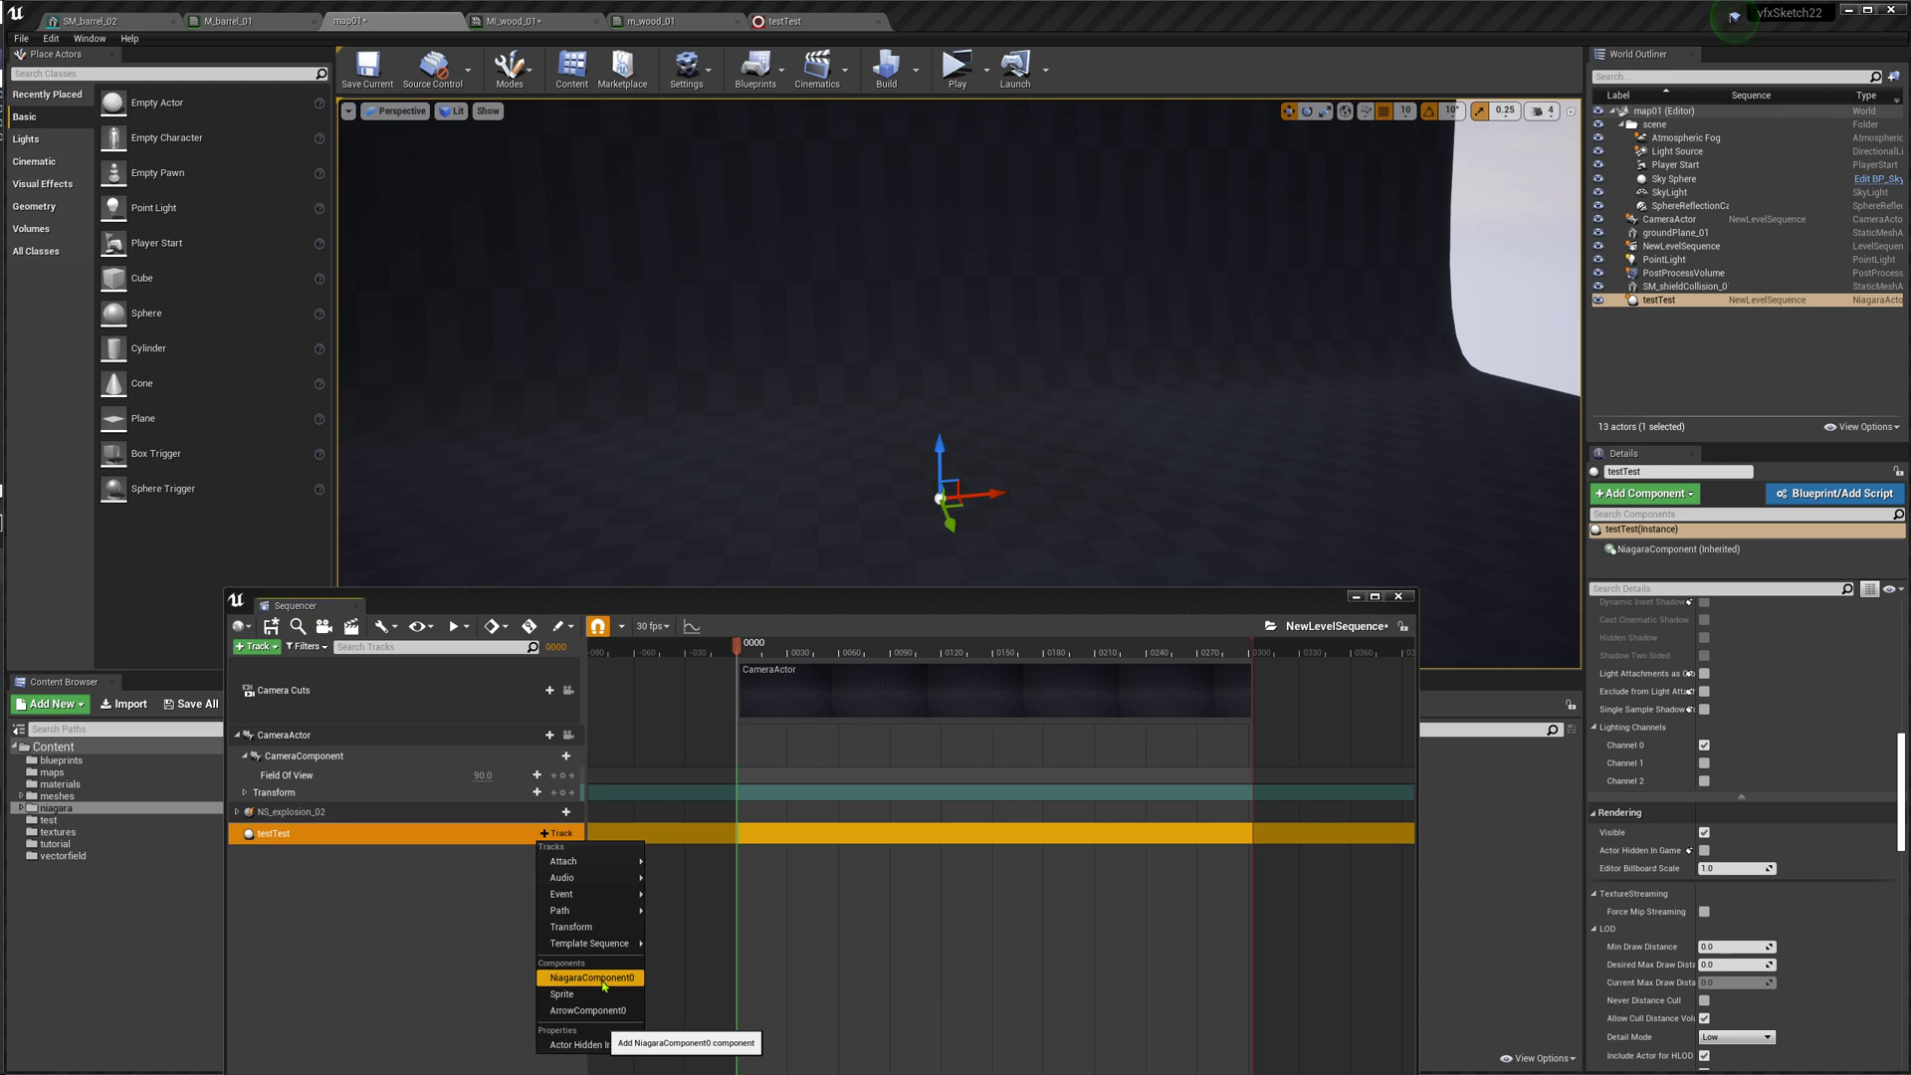
pyautogui.click(591, 977)
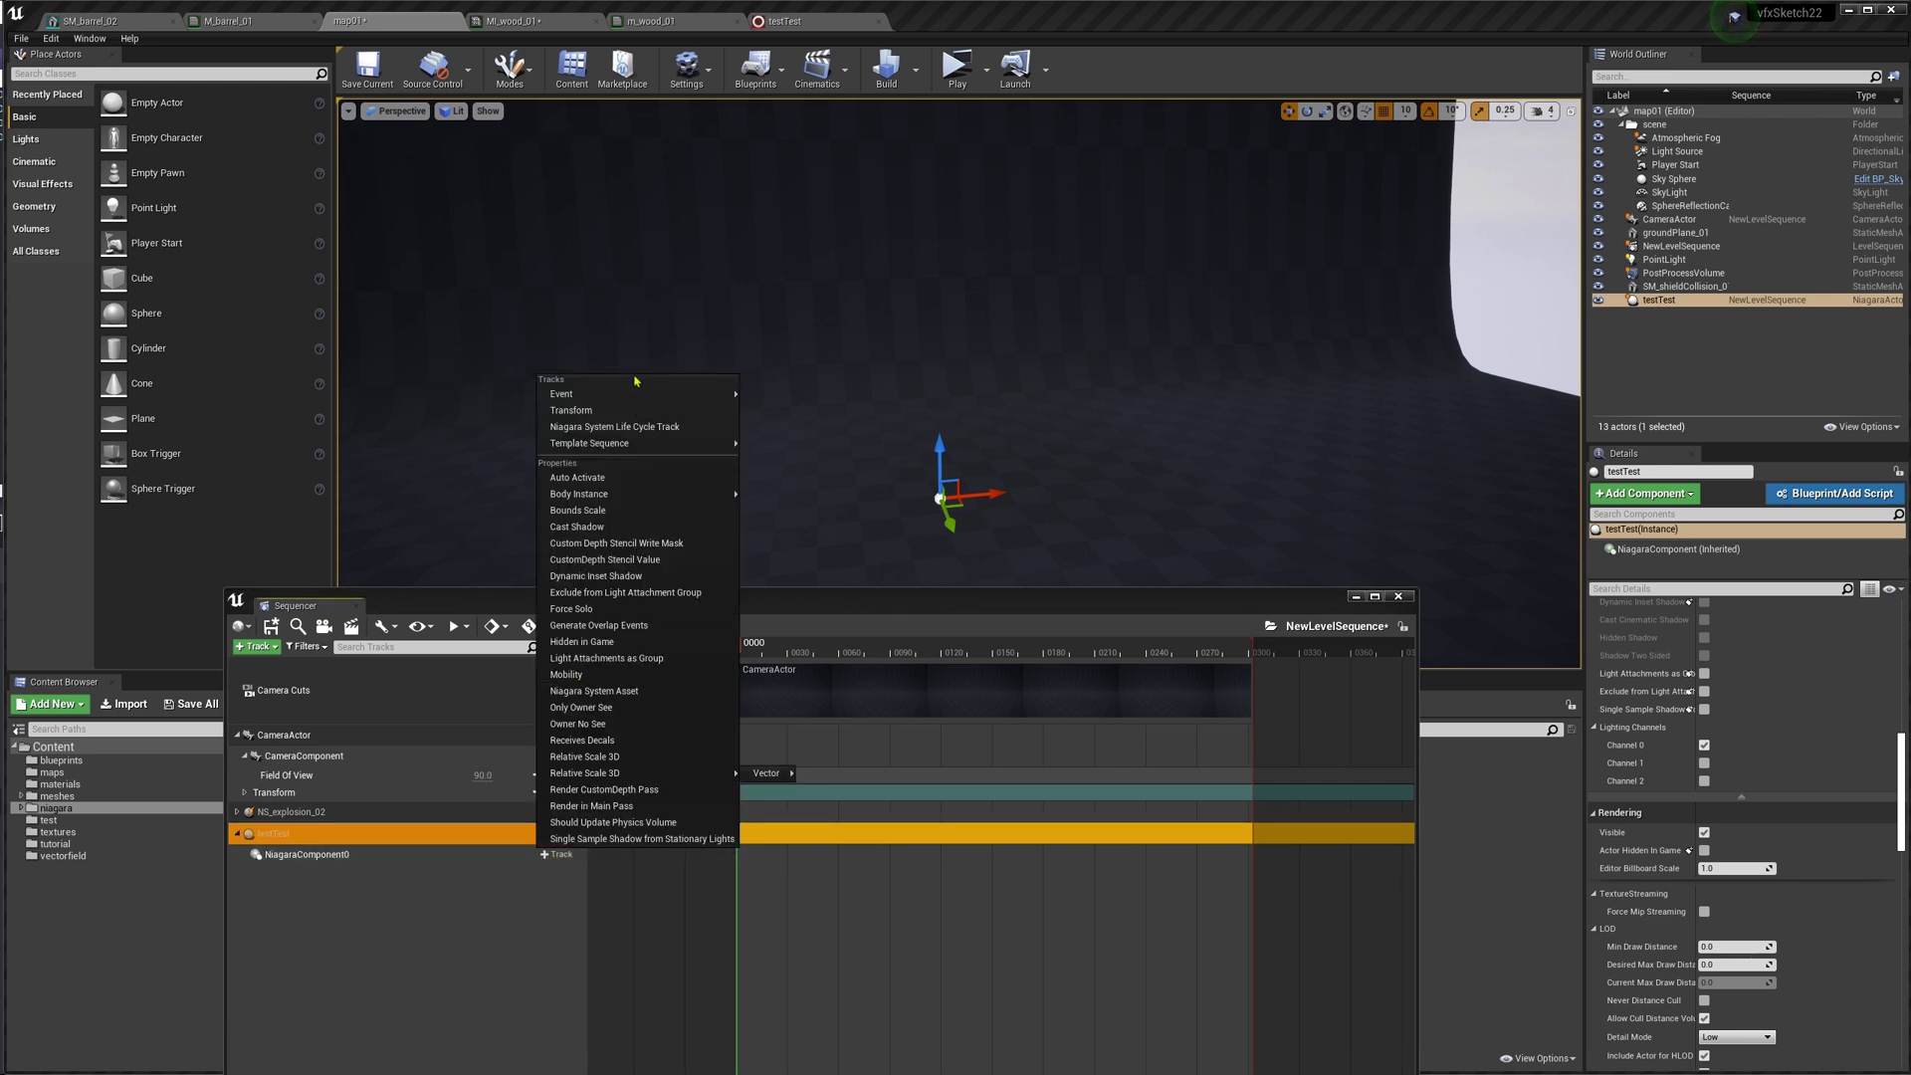
pyautogui.moveTo(616, 428)
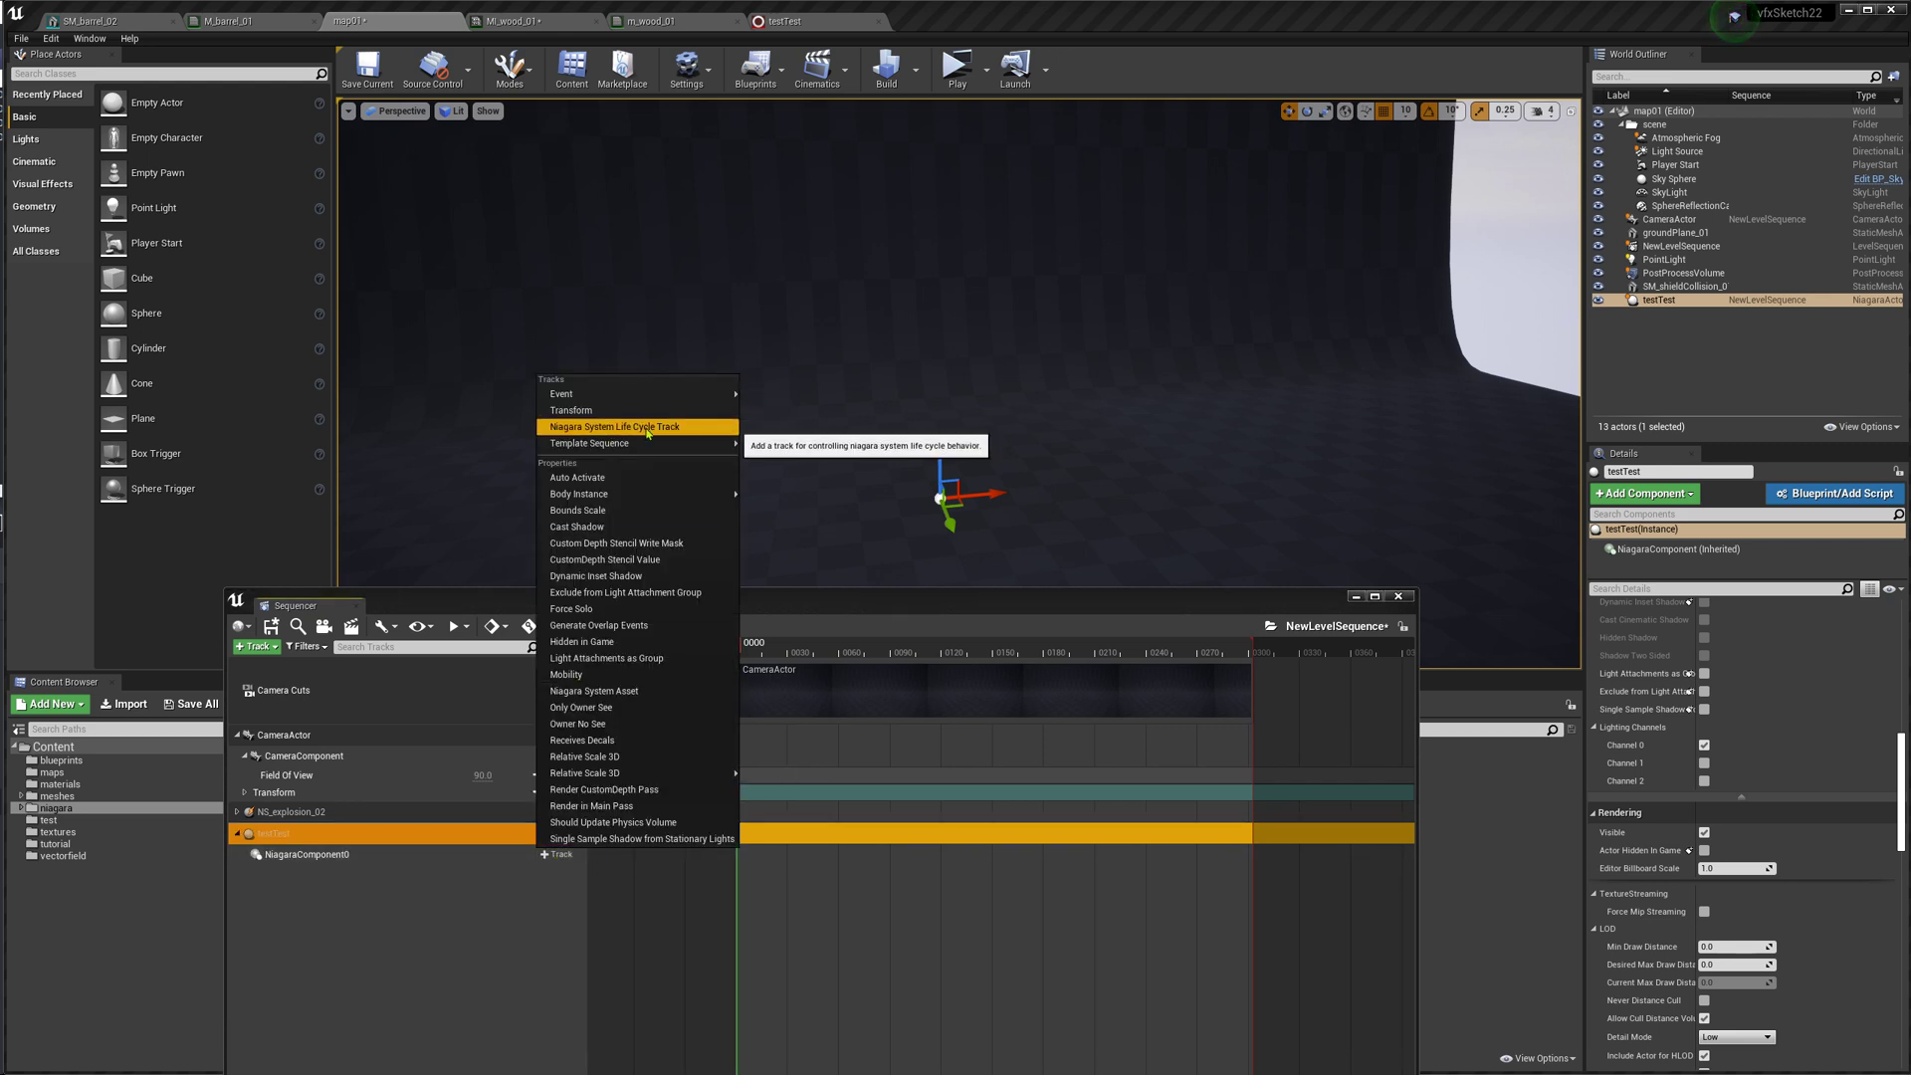
pyautogui.click(616, 427)
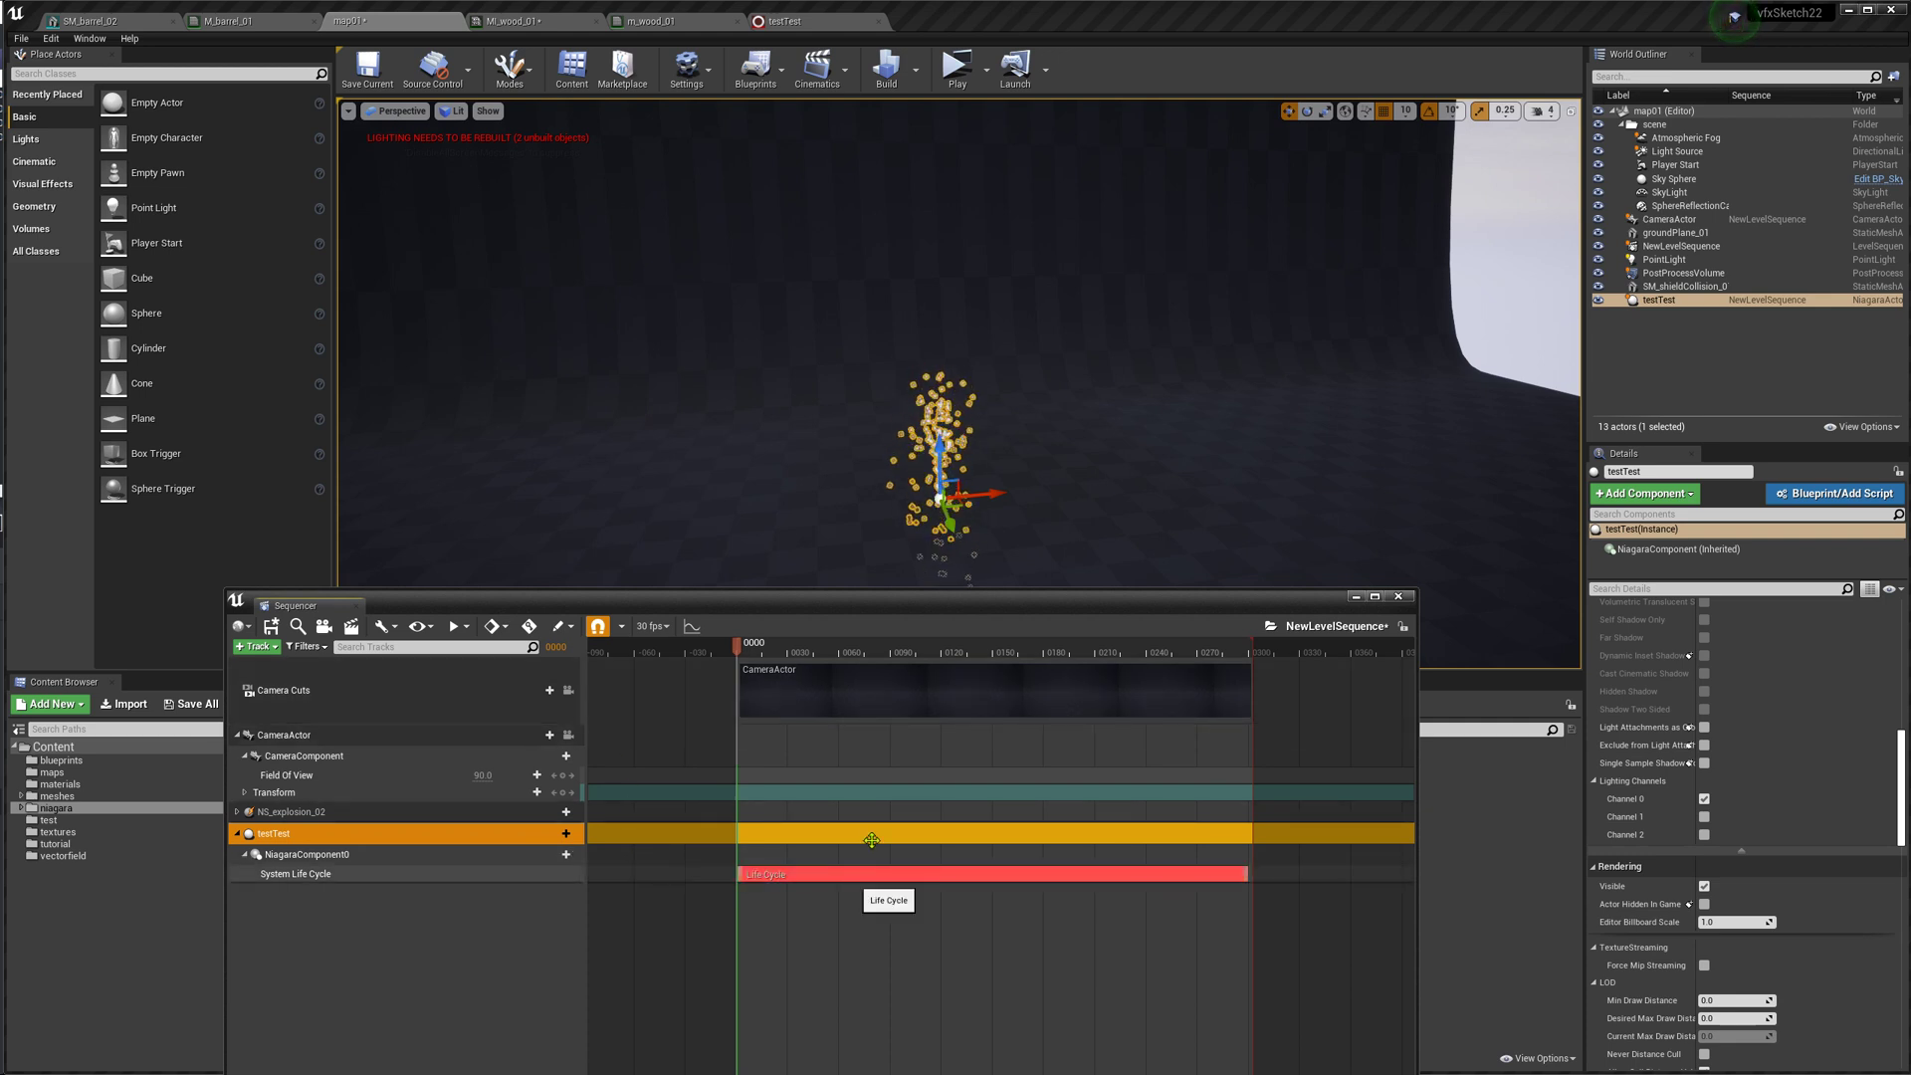
# Drag the Life Cycle section to start around frame 61, preview, and open its options
pyautogui.moveTo(741, 642); pyautogui.dragTo(976, 642)
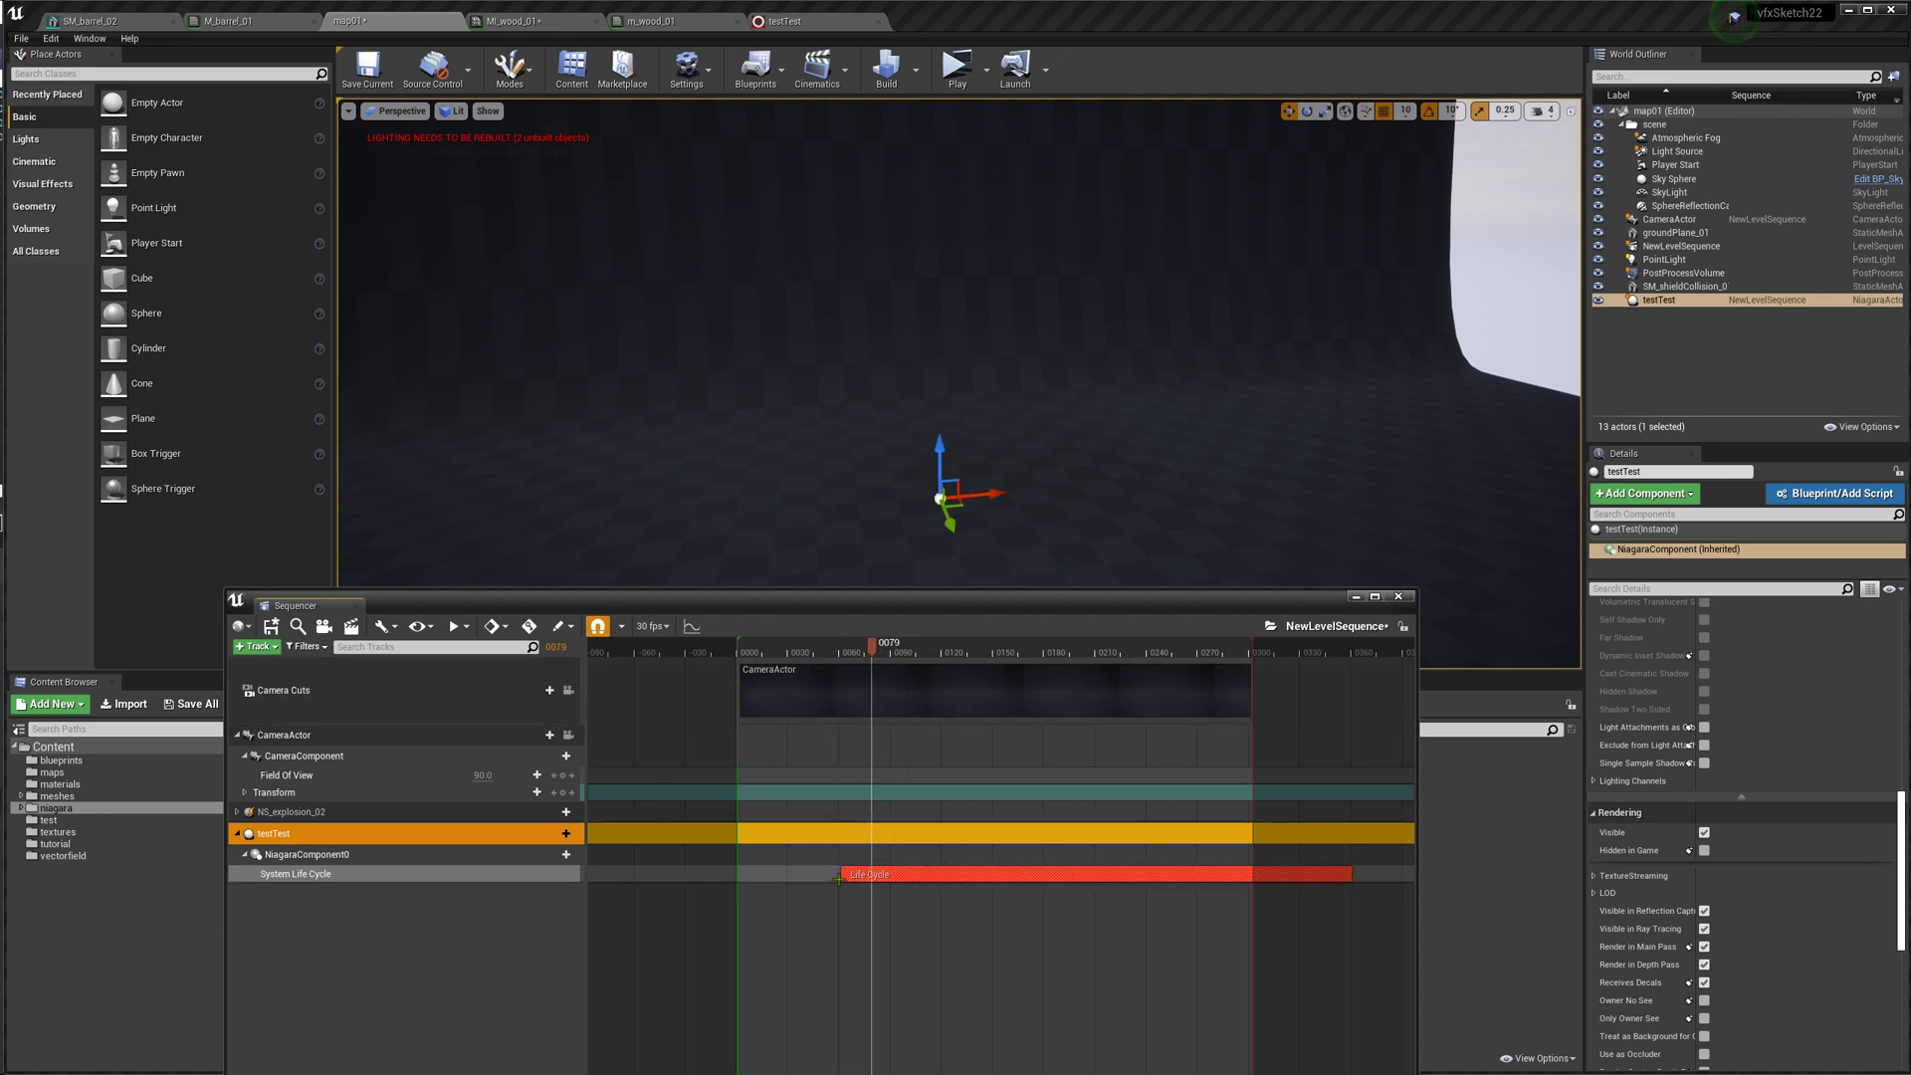
pyautogui.click(824, 652)
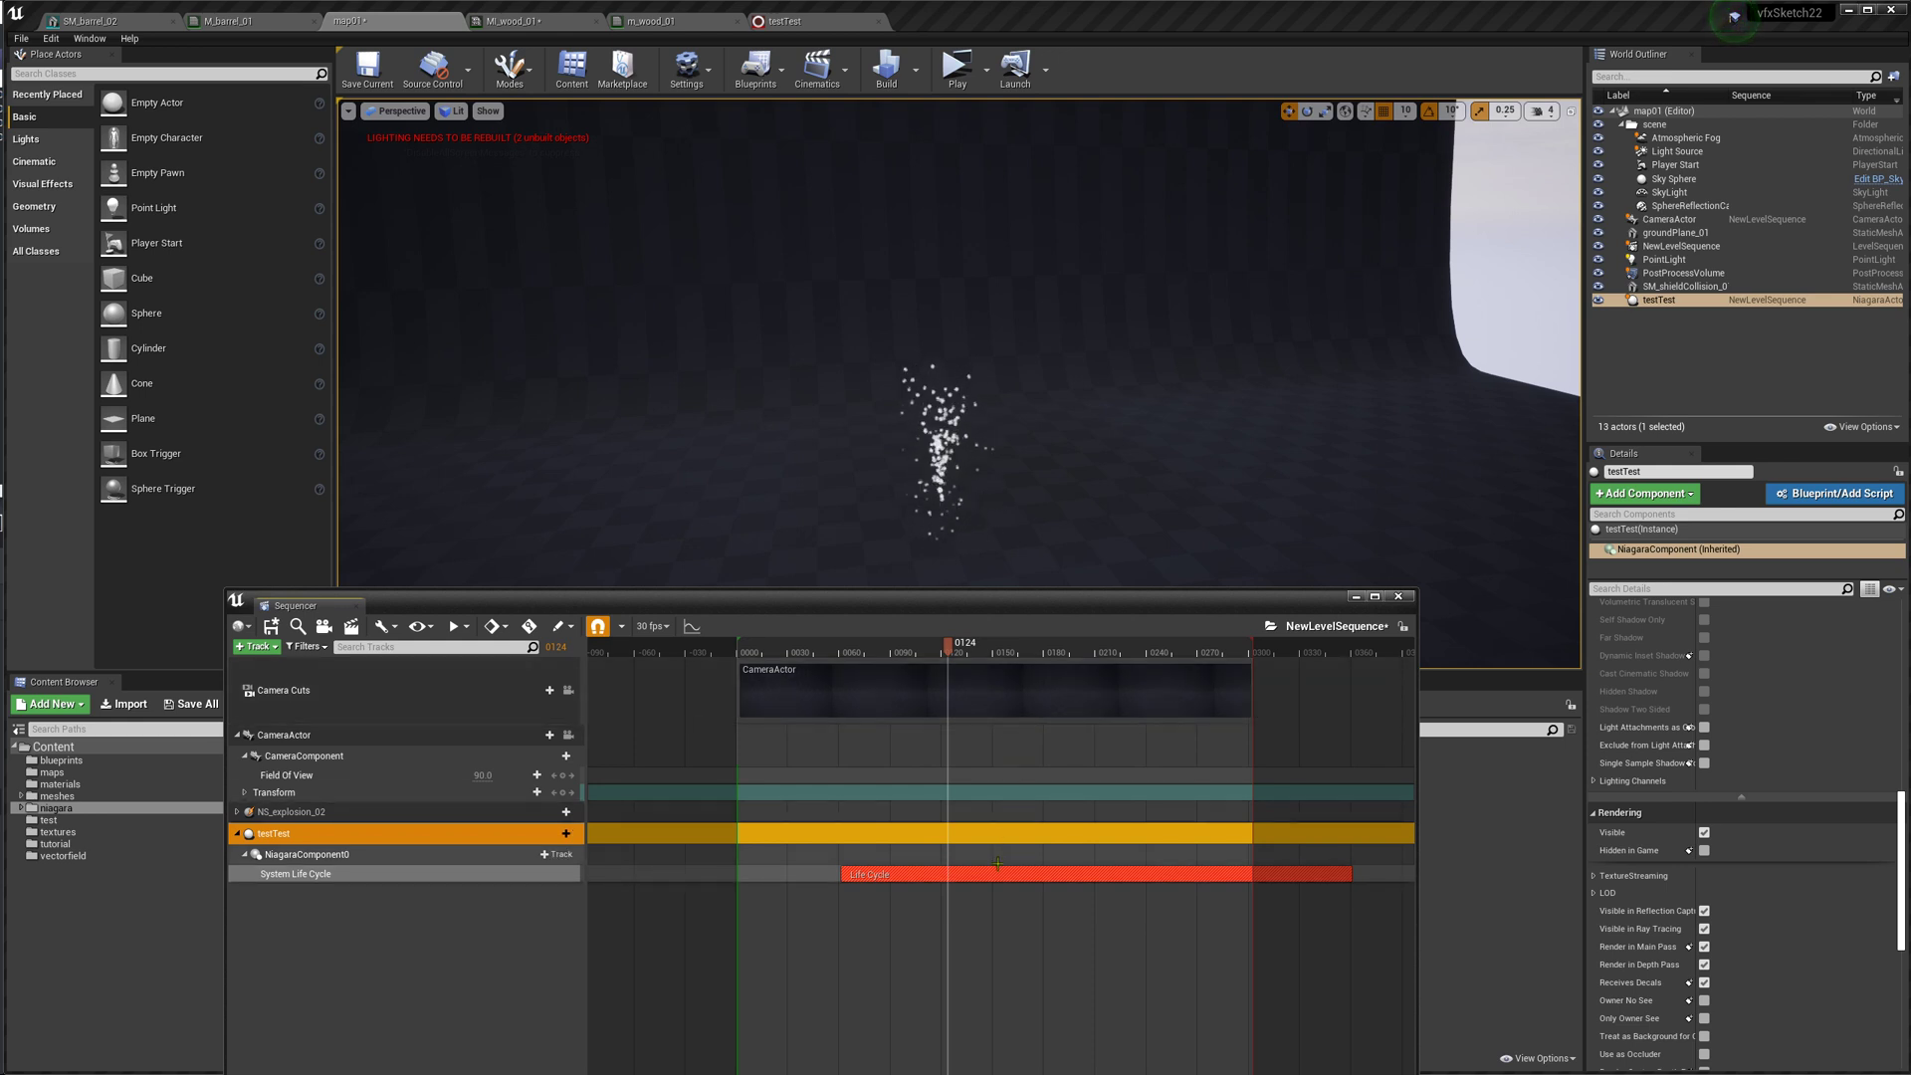
pyautogui.rightClick(868, 874)
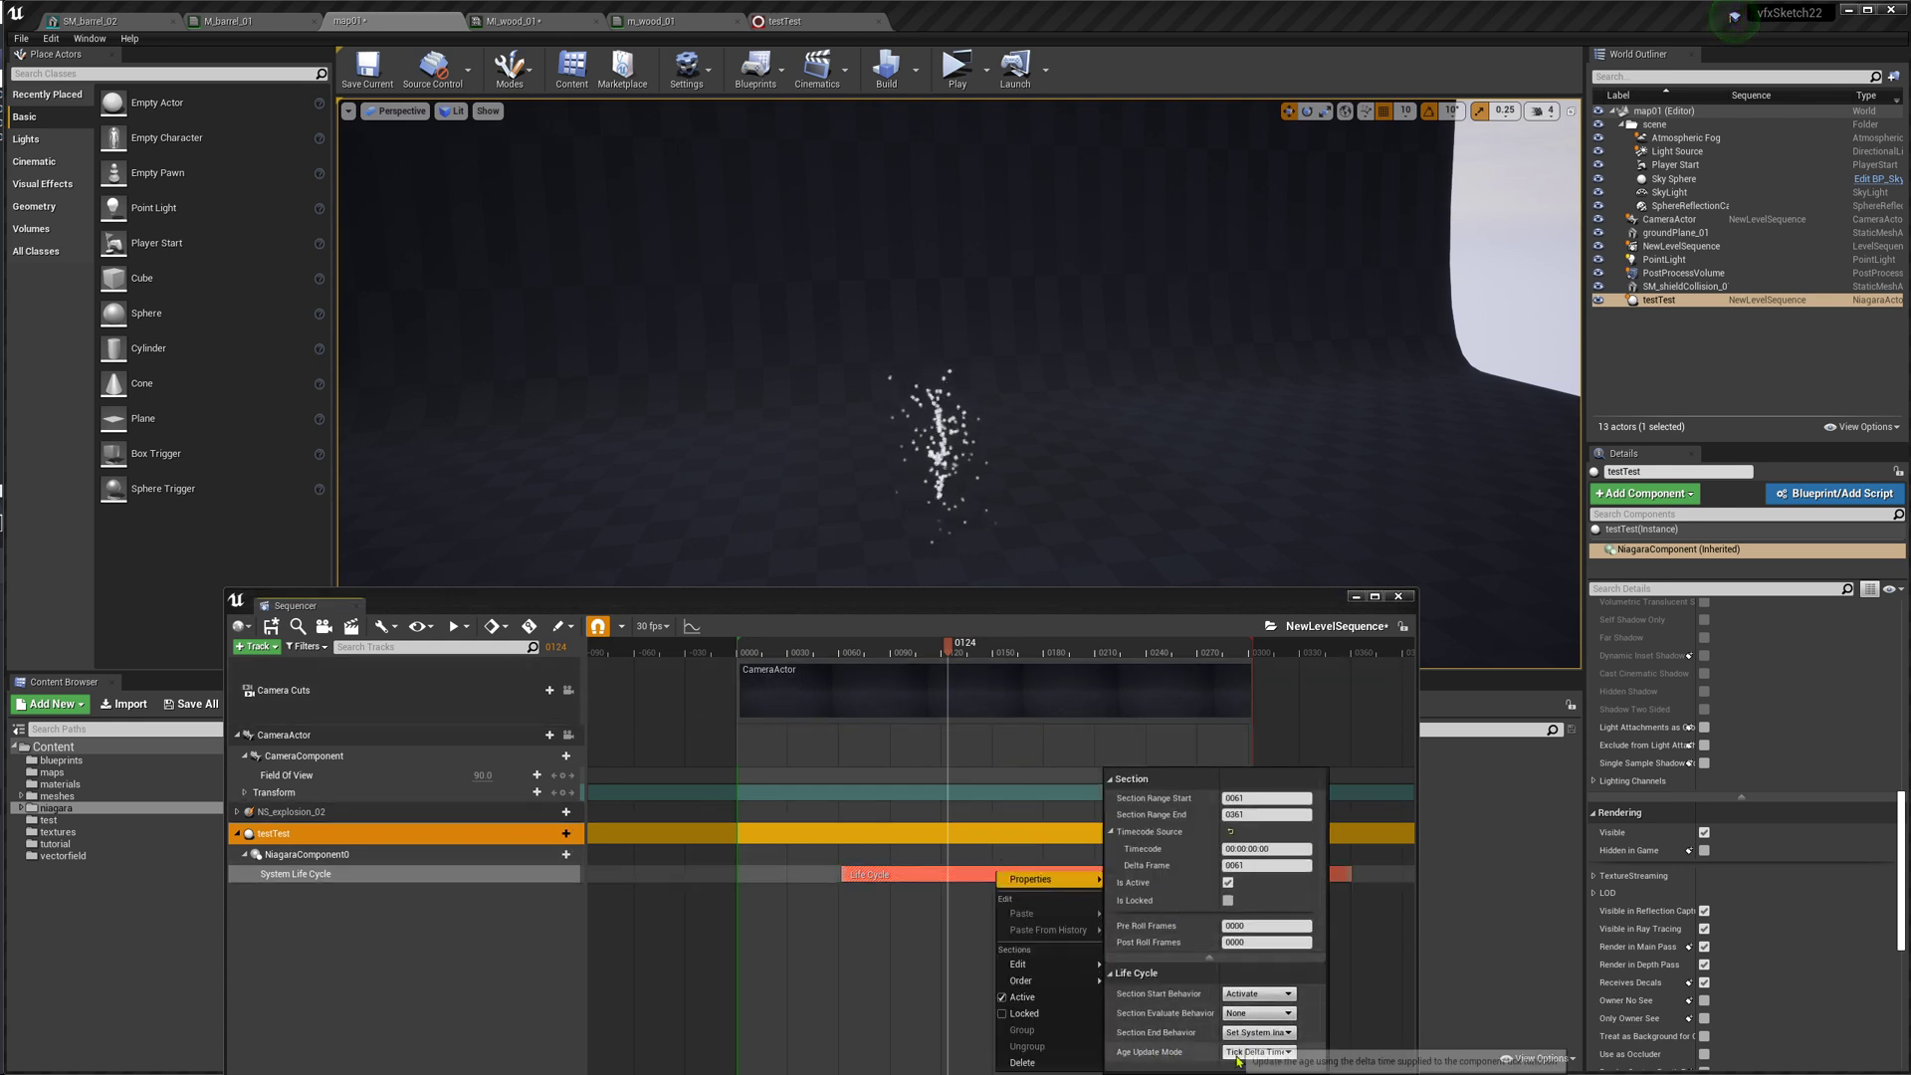
# Set Age Update Mode to Desired Age and scrub the playhead to check the sparks
pyautogui.click(1259, 1052)
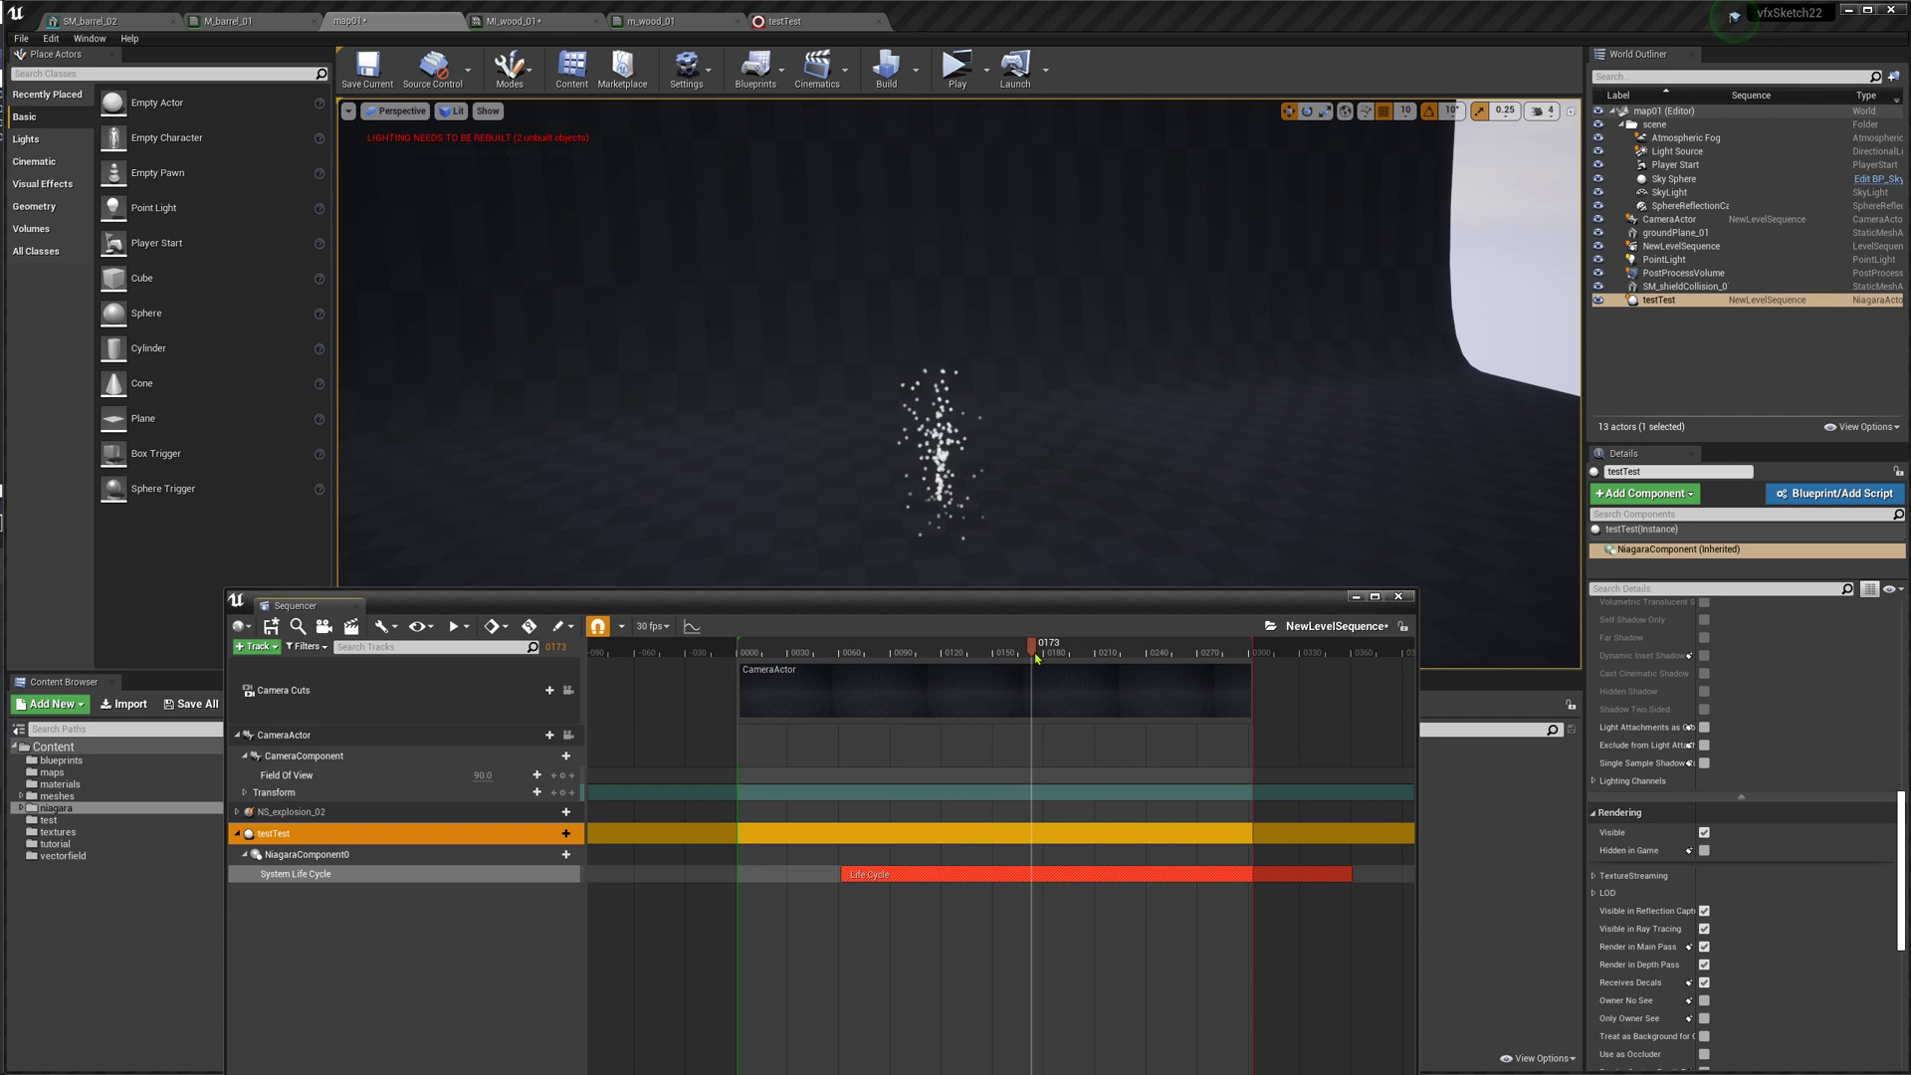
pyautogui.moveTo(1036, 642); pyautogui.dragTo(834, 642)
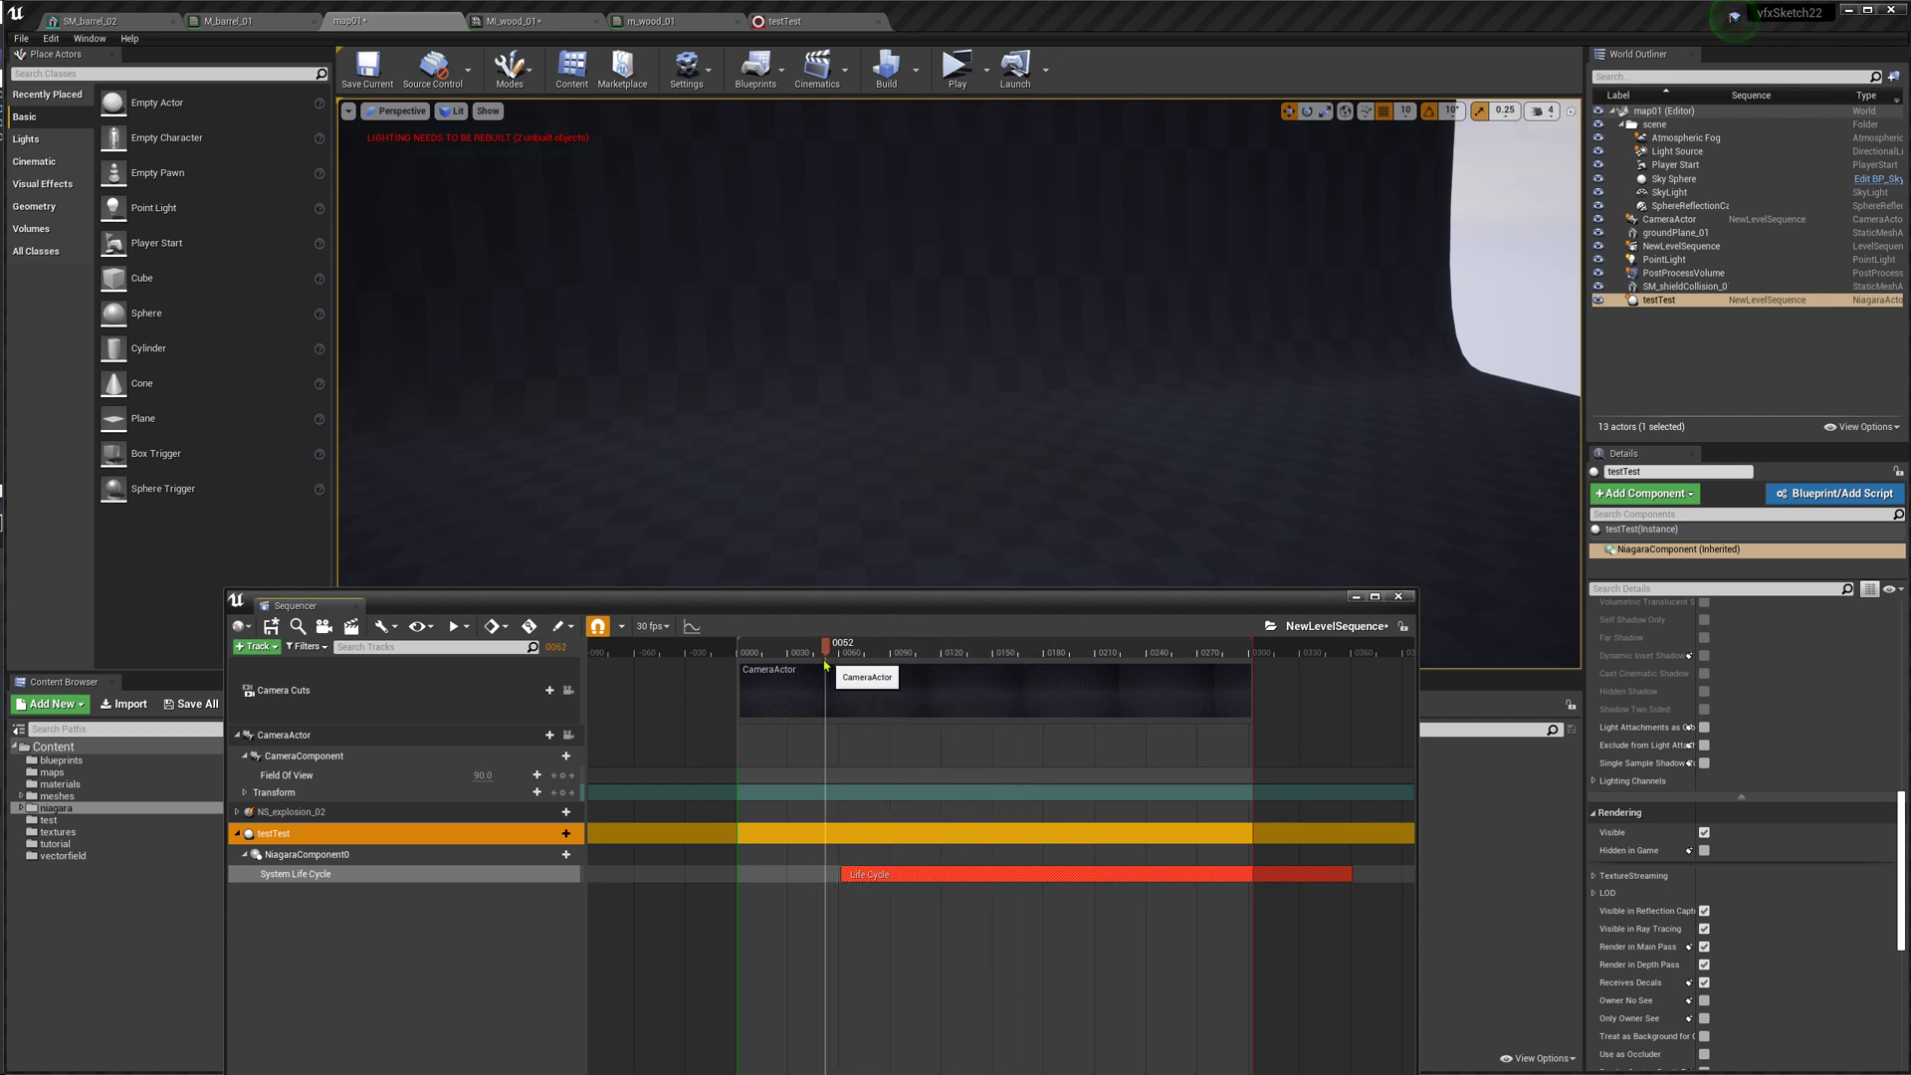
pyautogui.moveTo(826, 642); pyautogui.dragTo(924, 643)
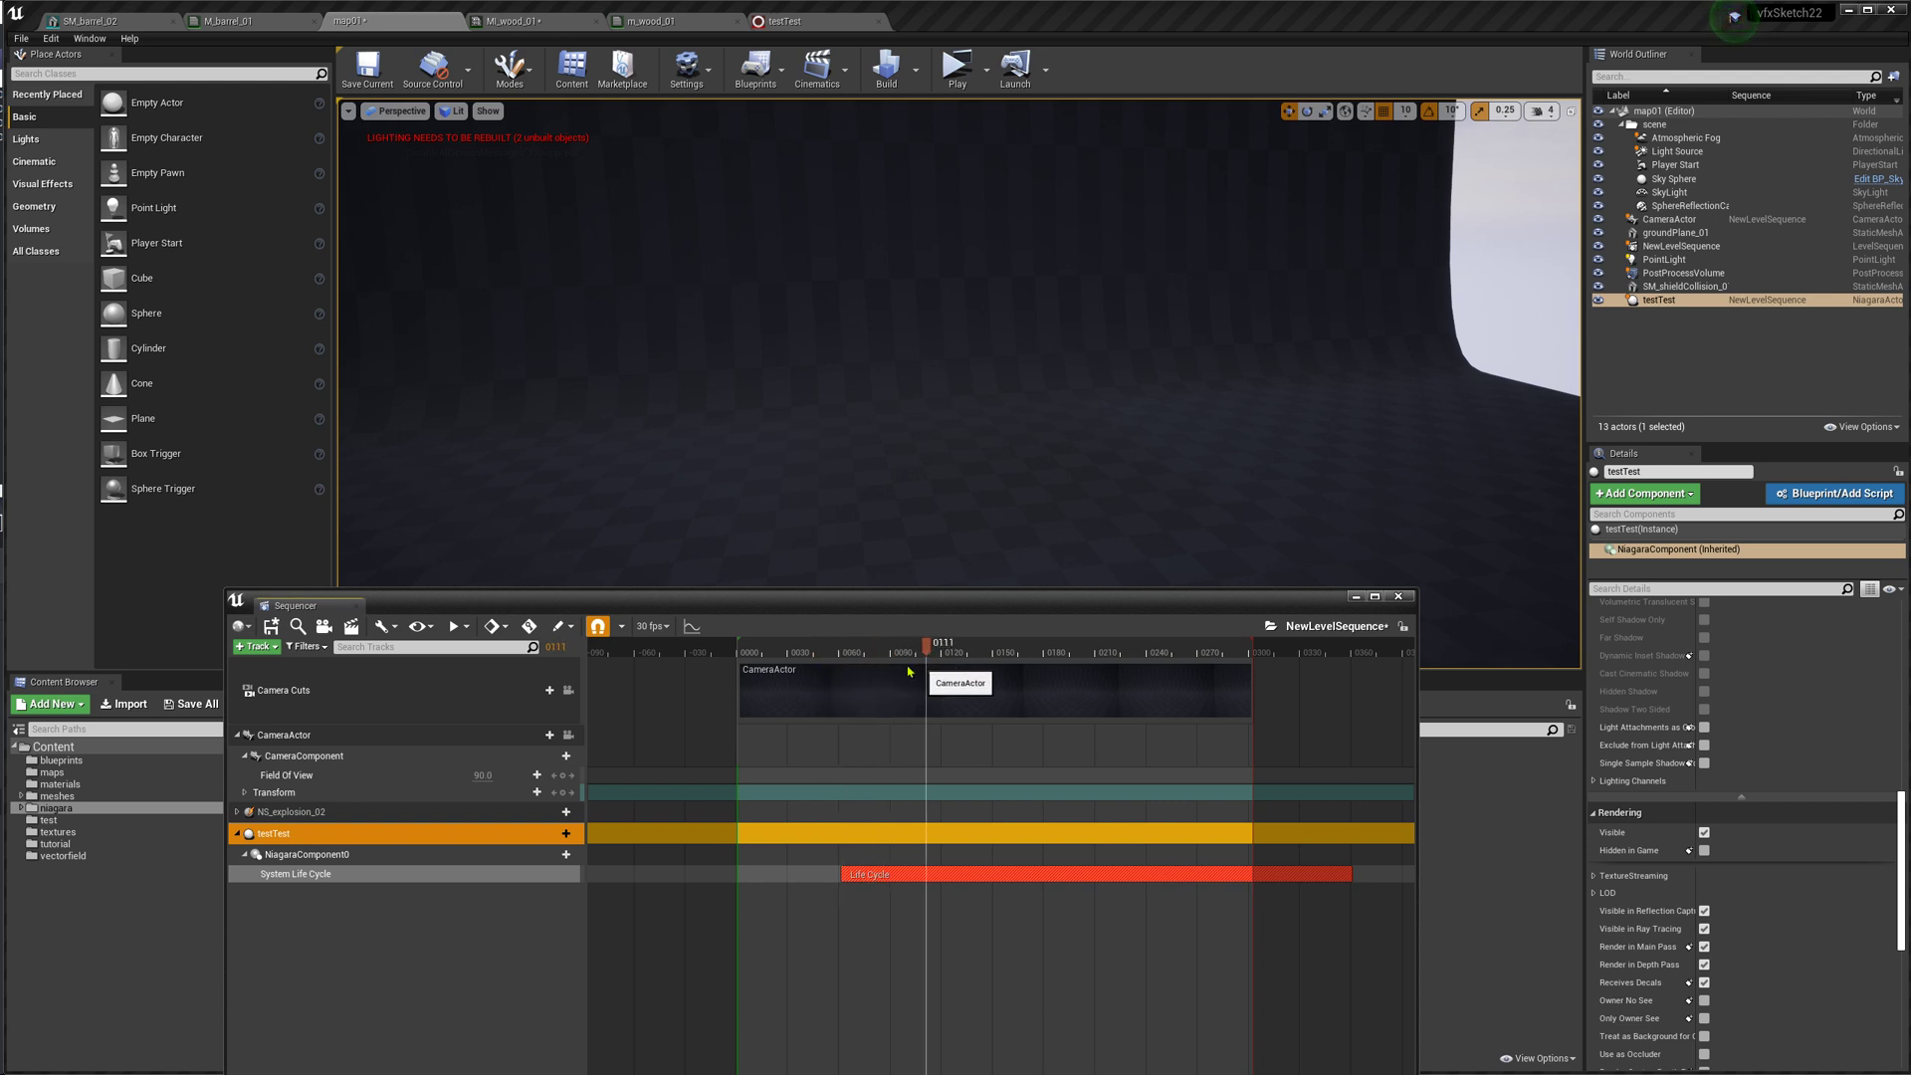
pyautogui.rightClick(869, 875)
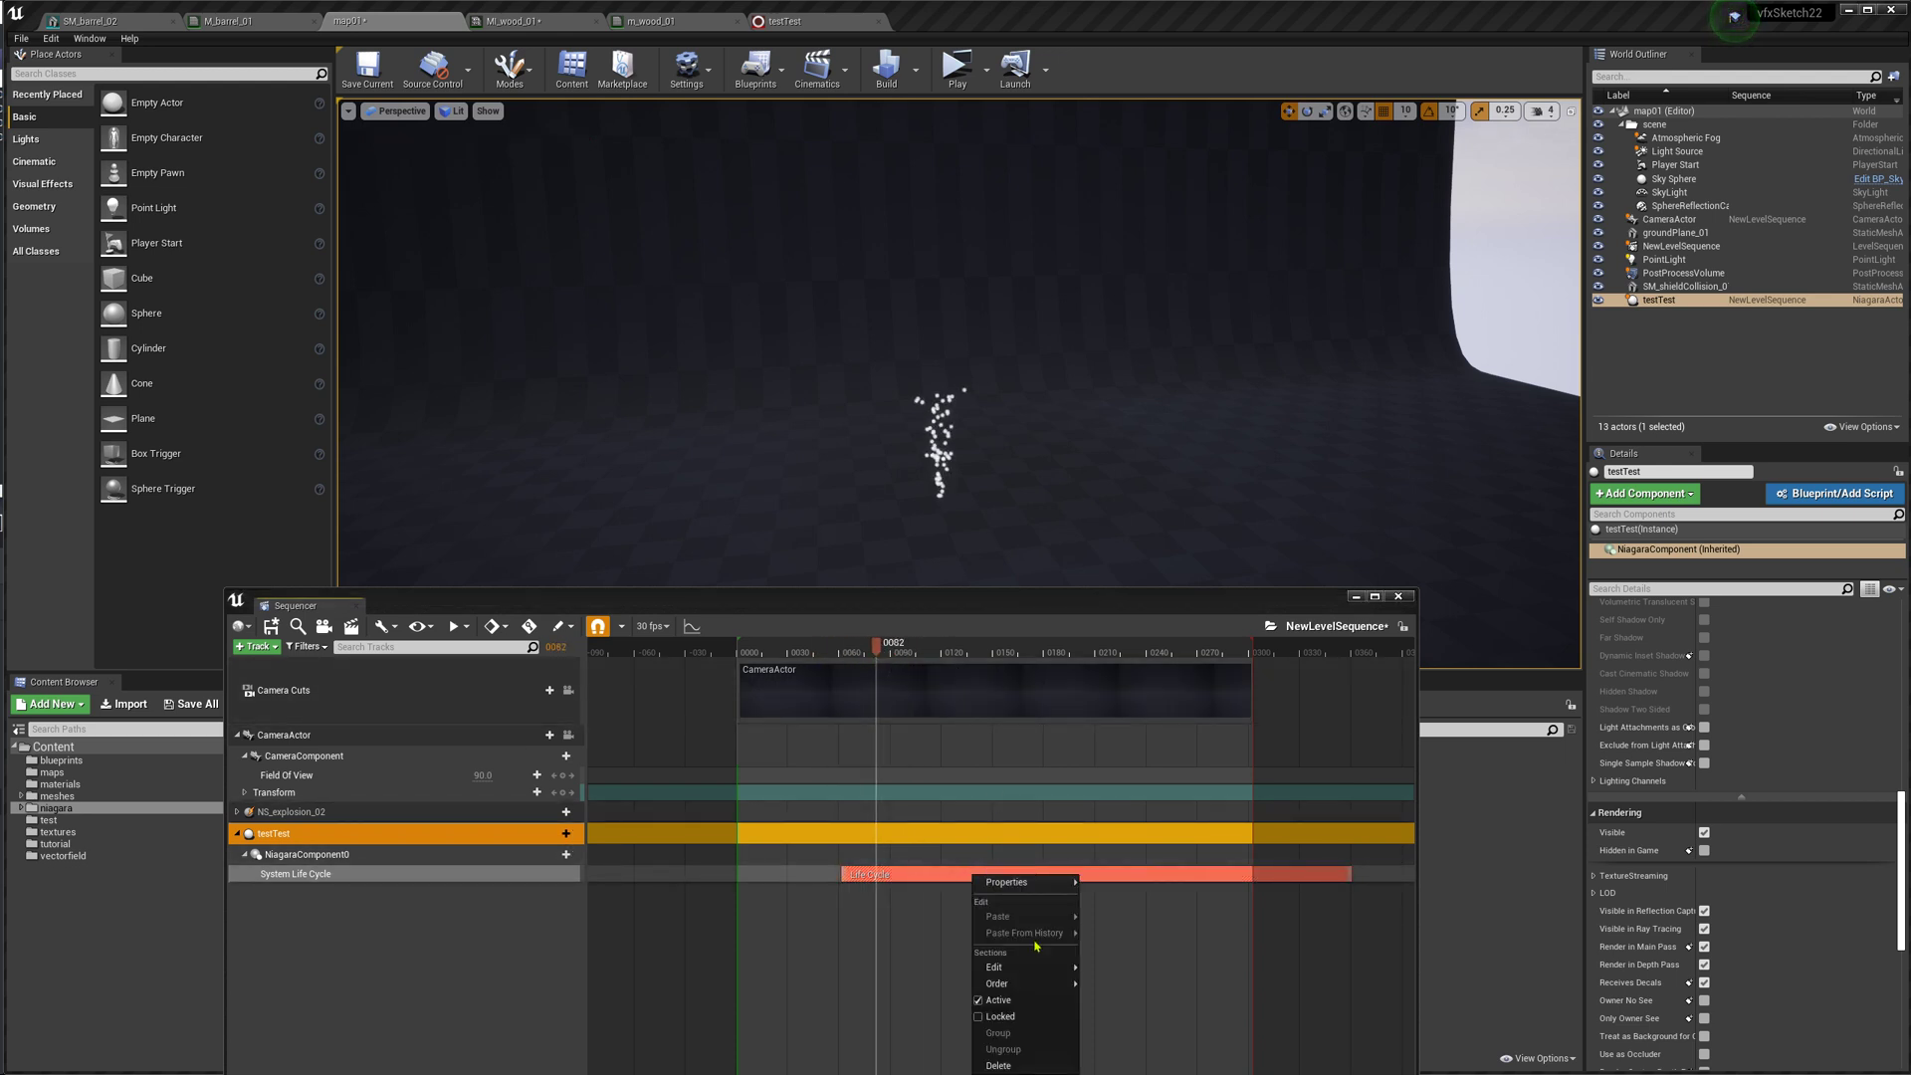
pyautogui.click(1005, 881)
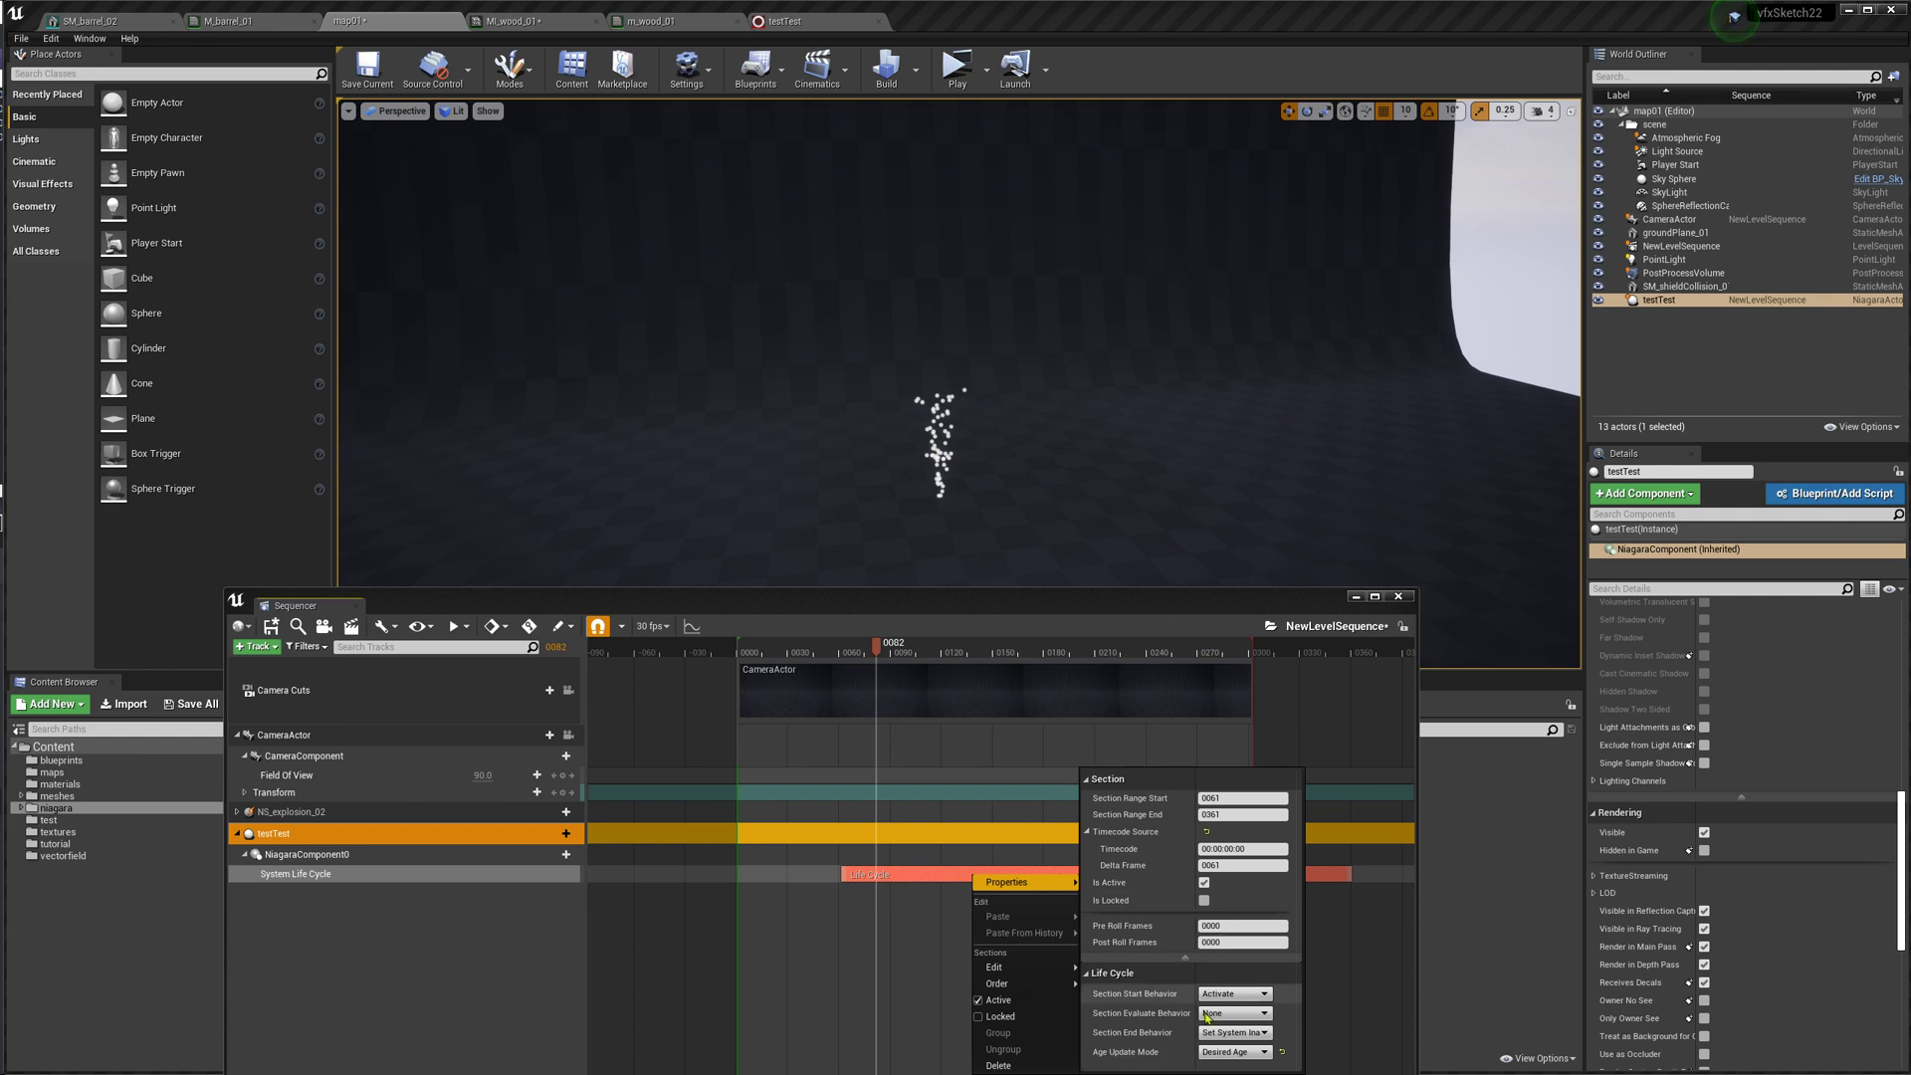
pyautogui.click(1233, 1013)
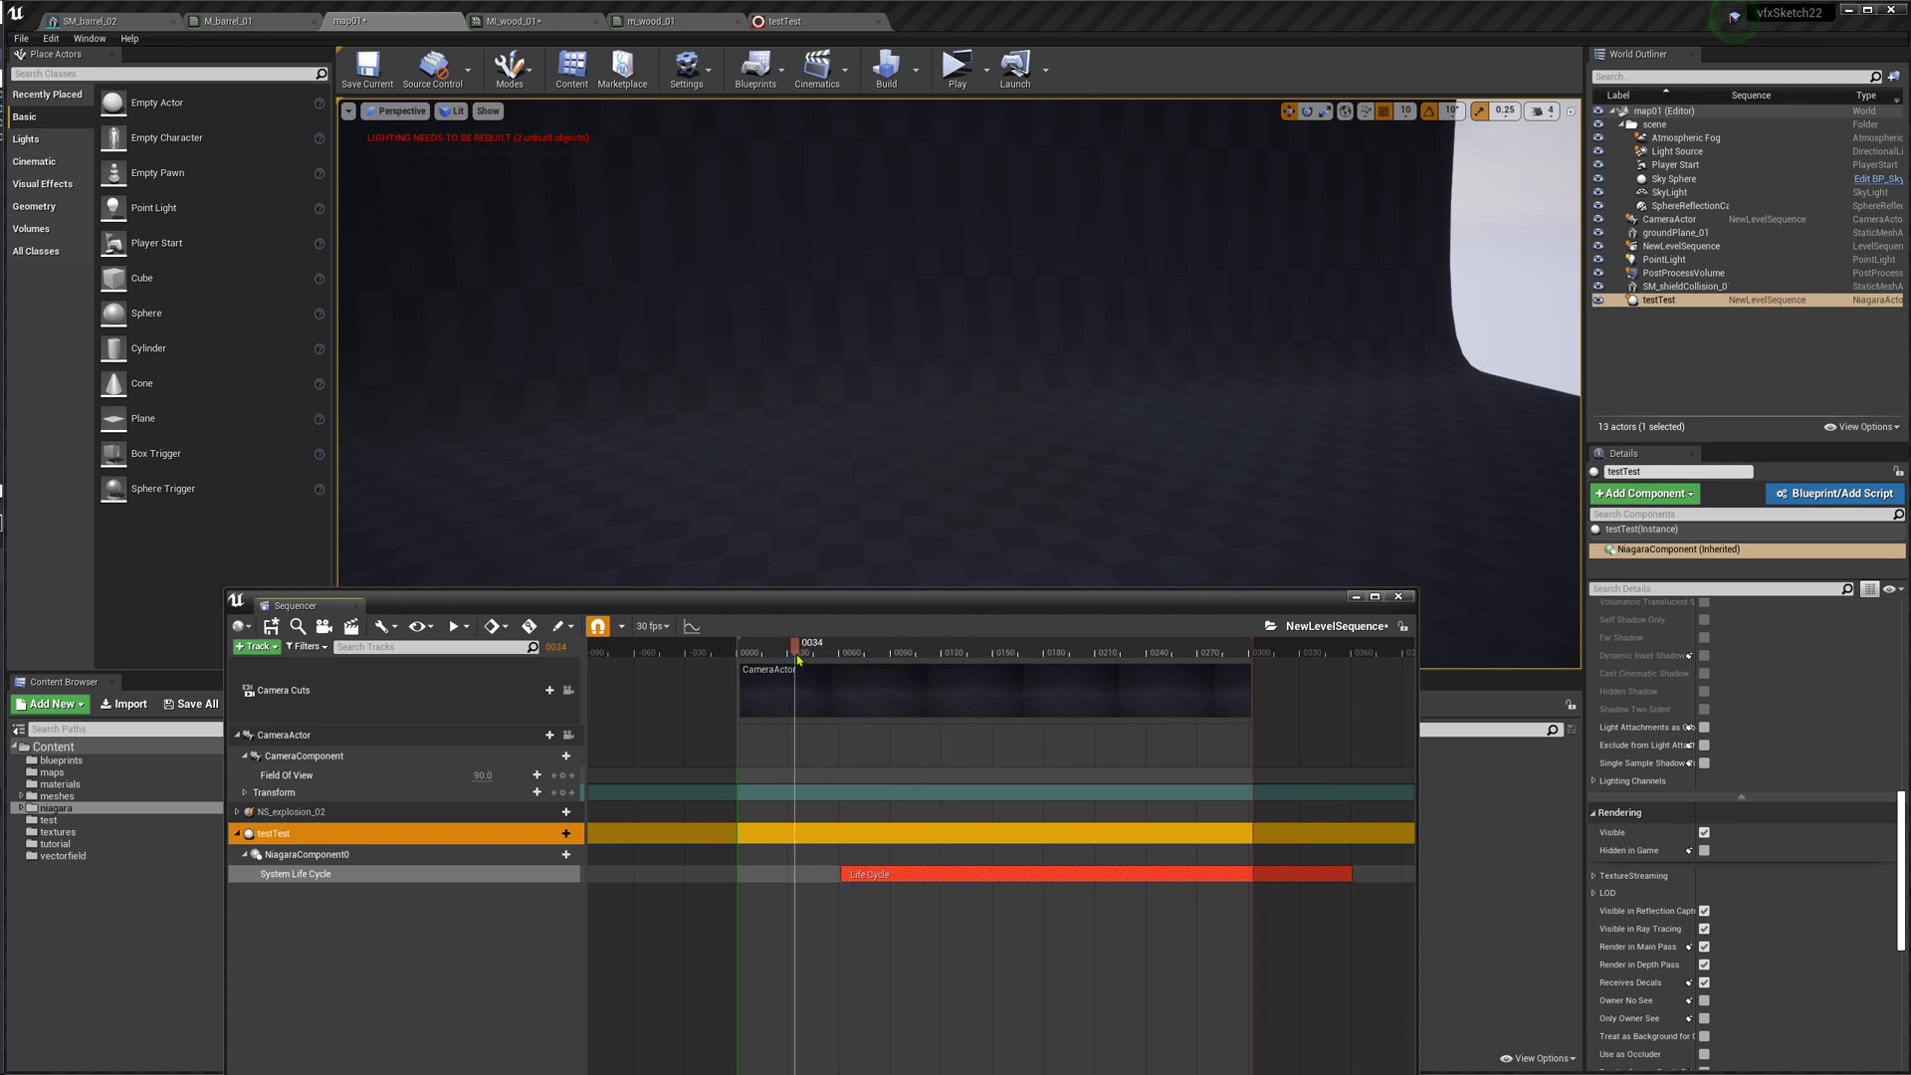
pyautogui.moveTo(799, 641); pyautogui.dragTo(967, 642)
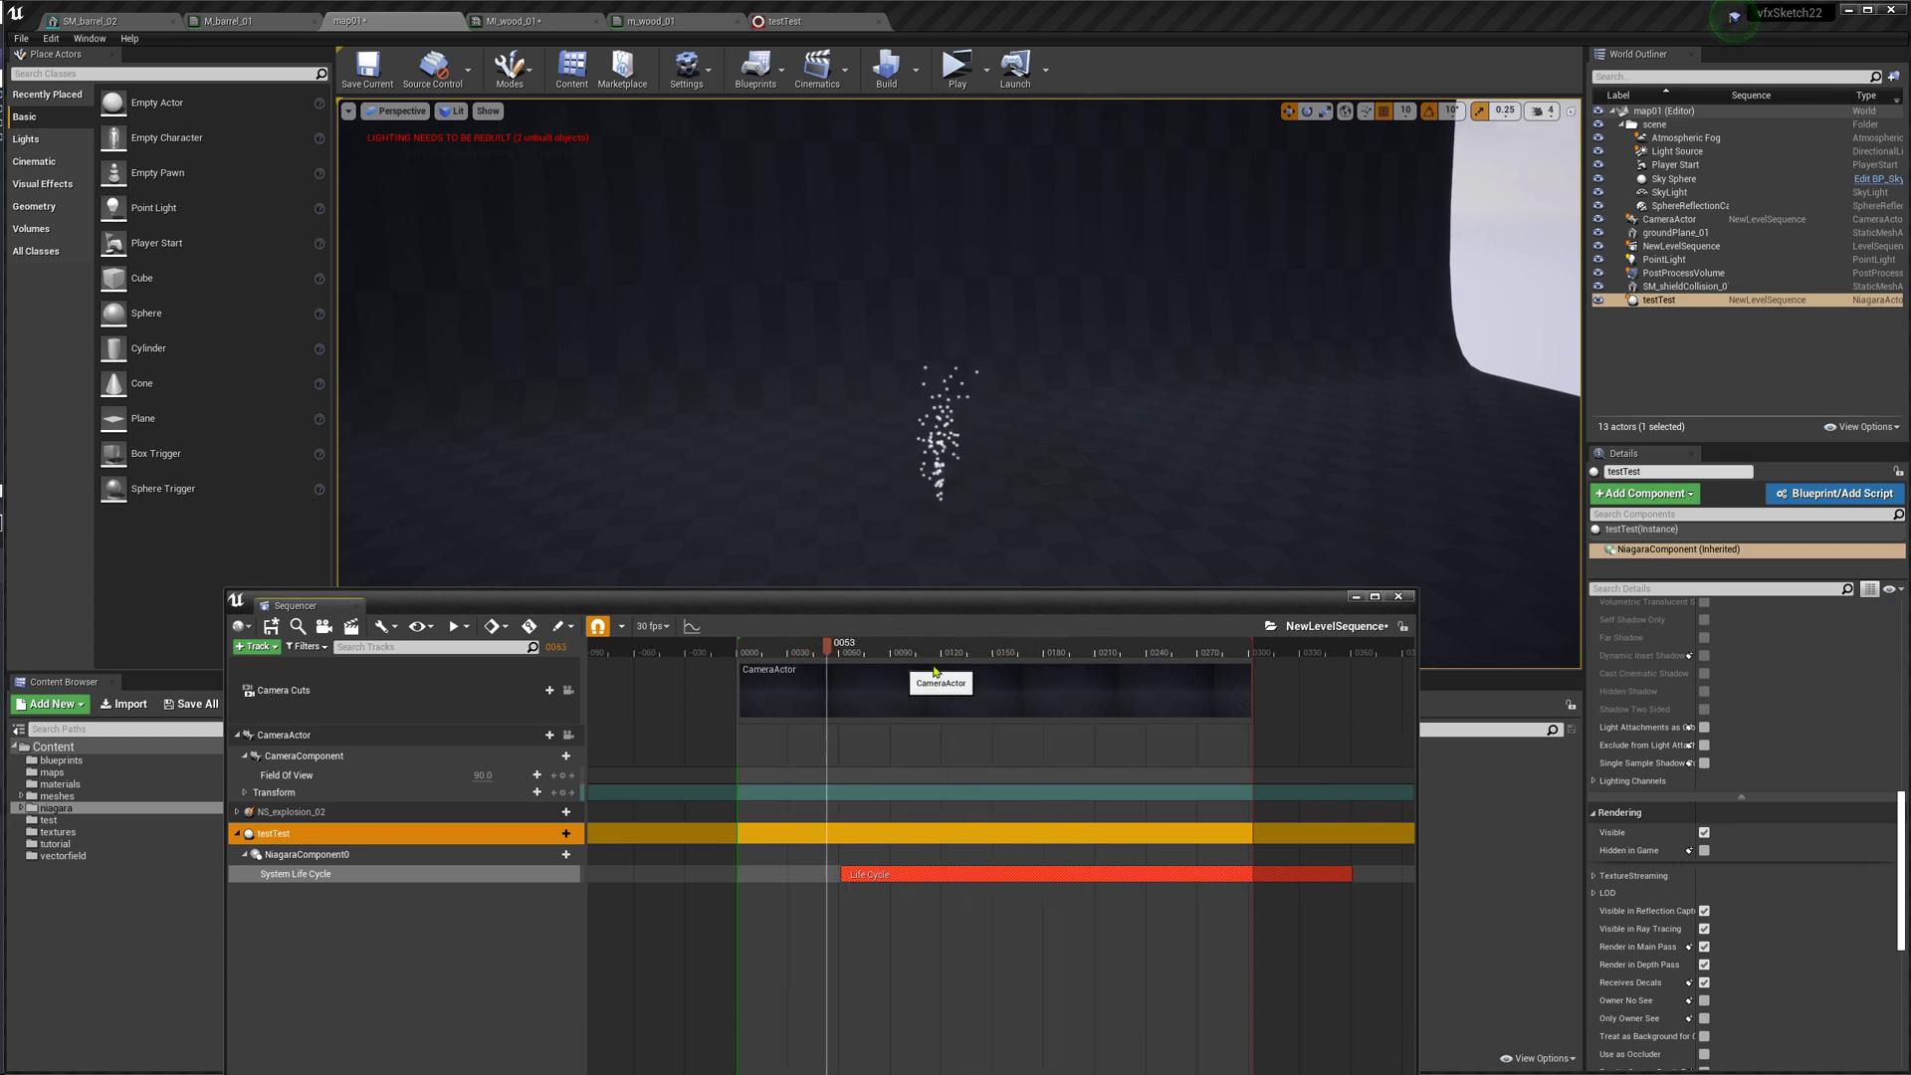
pyautogui.moveTo(829, 642); pyautogui.dragTo(932, 642)
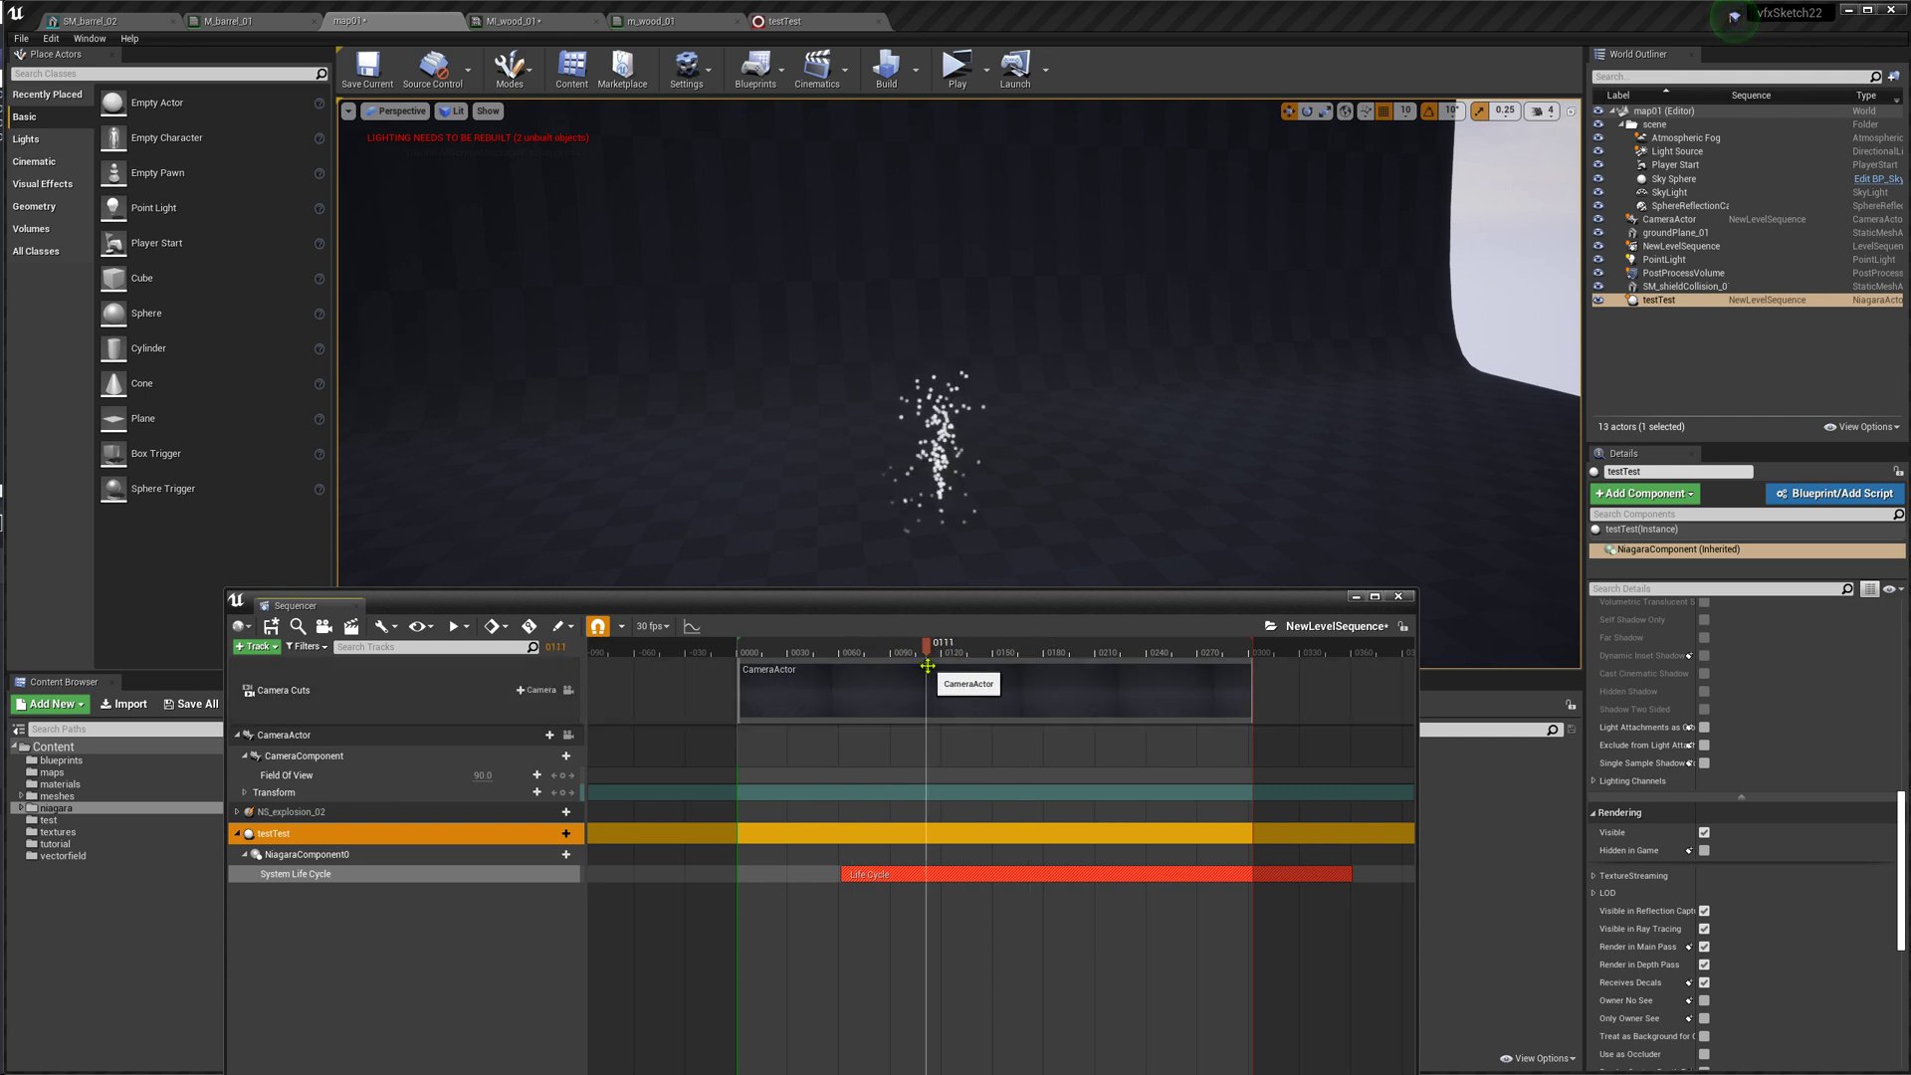